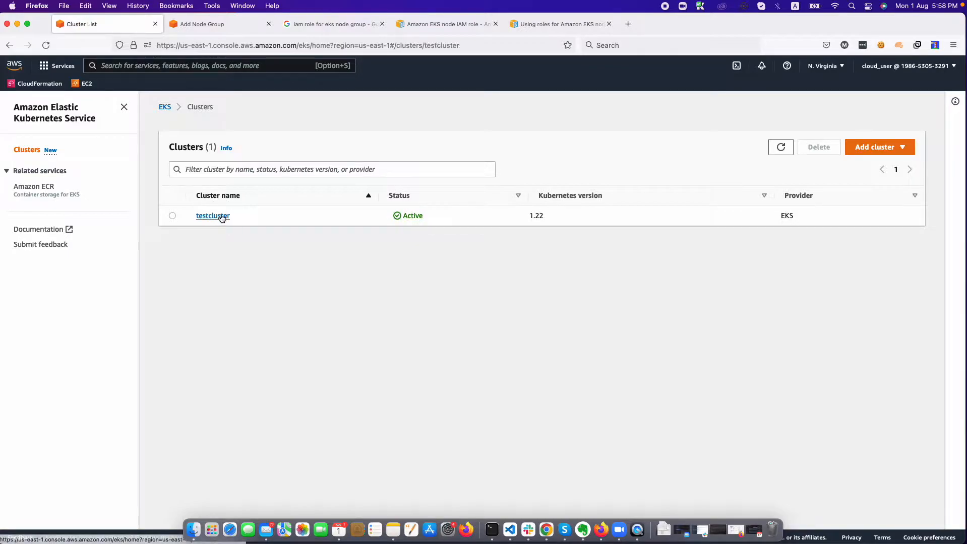
View testcluster's Compute details showing no nodes and no node groups.
{"action": "left_click", "coordinate": [212, 216]}
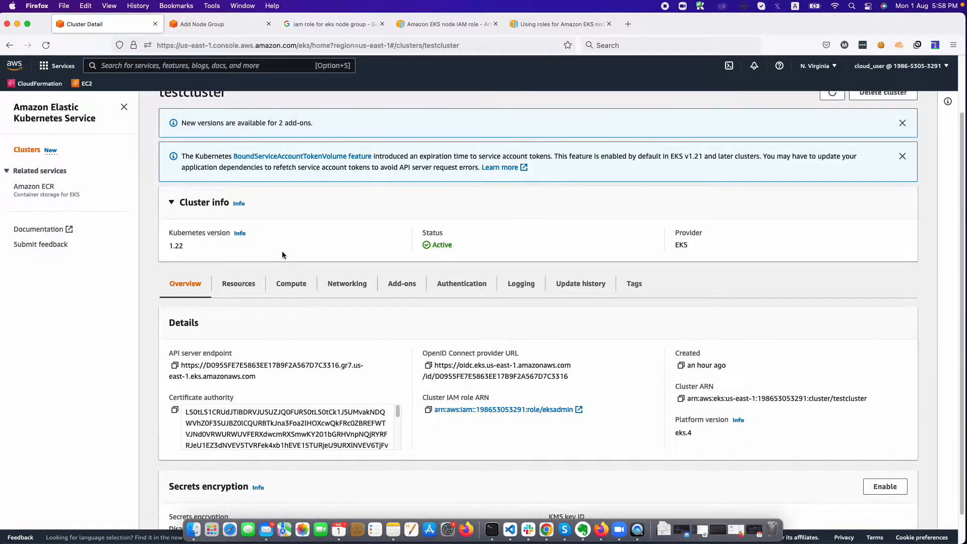
{"action": "left_click", "coordinate": [290, 283]}
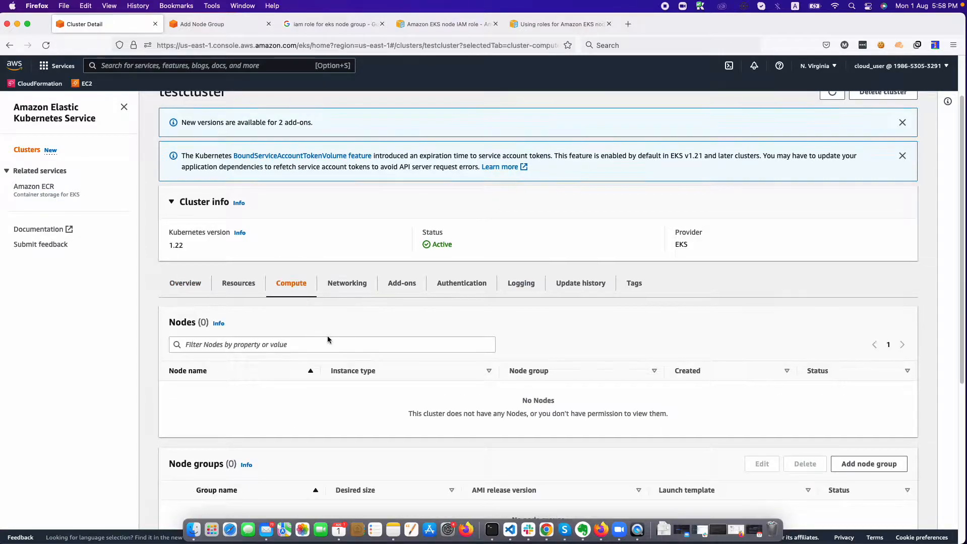
{"action": "scroll", "scroll_direction": "down", "scroll_amount": 3}
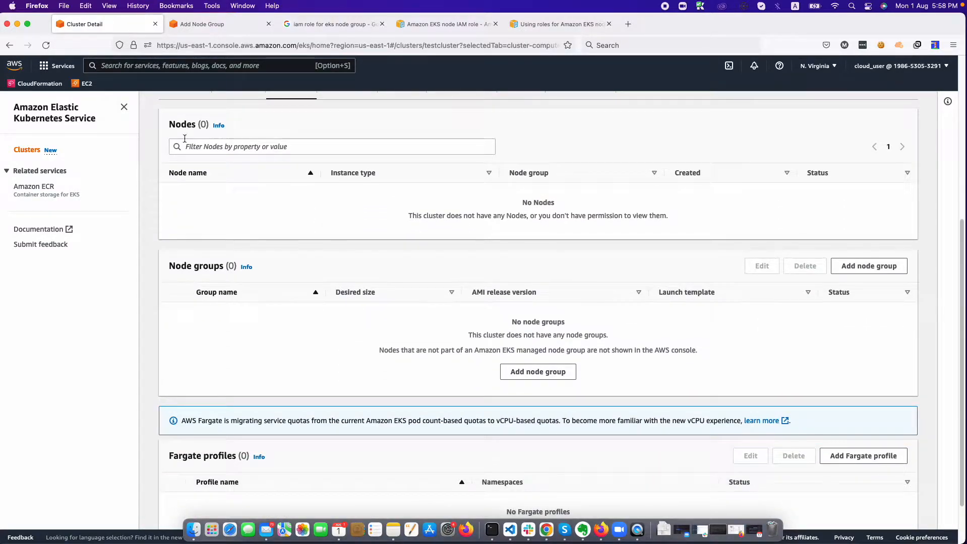
{"action": "mouse_move", "coordinate": [300, 319]}
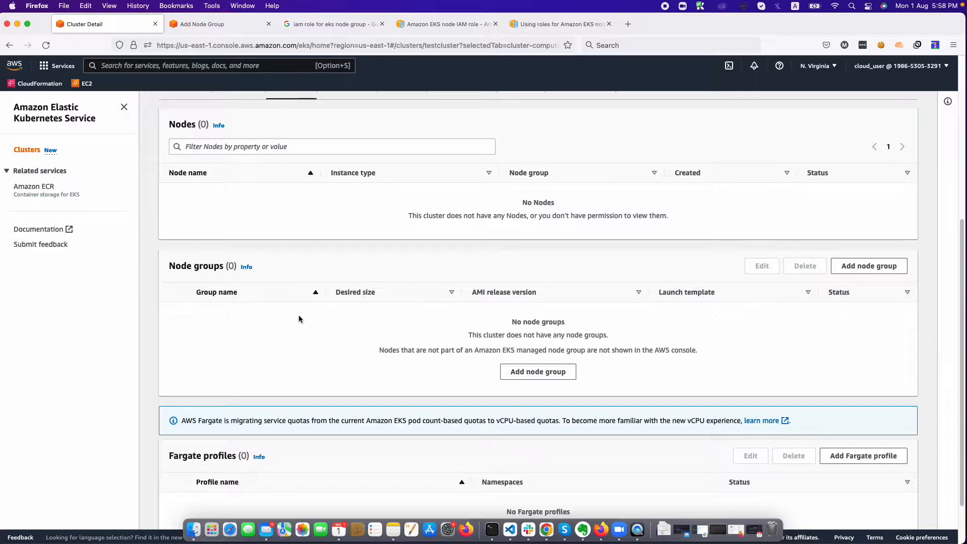
{"action": "mouse_move", "coordinate": [251, 267]}
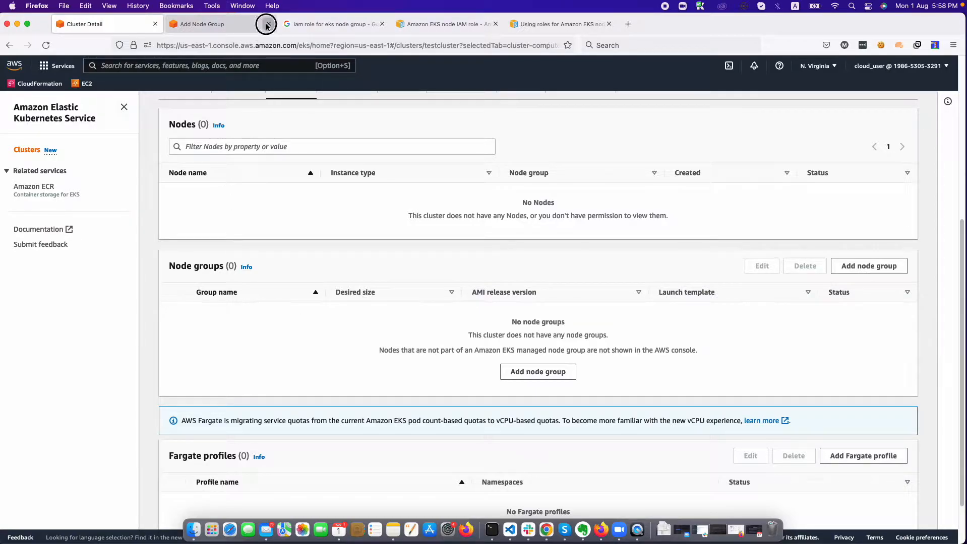
Close the leftover browser tabs and review testcluster's empty compute resources.
{"action": "left_click", "coordinate": [266, 23]}
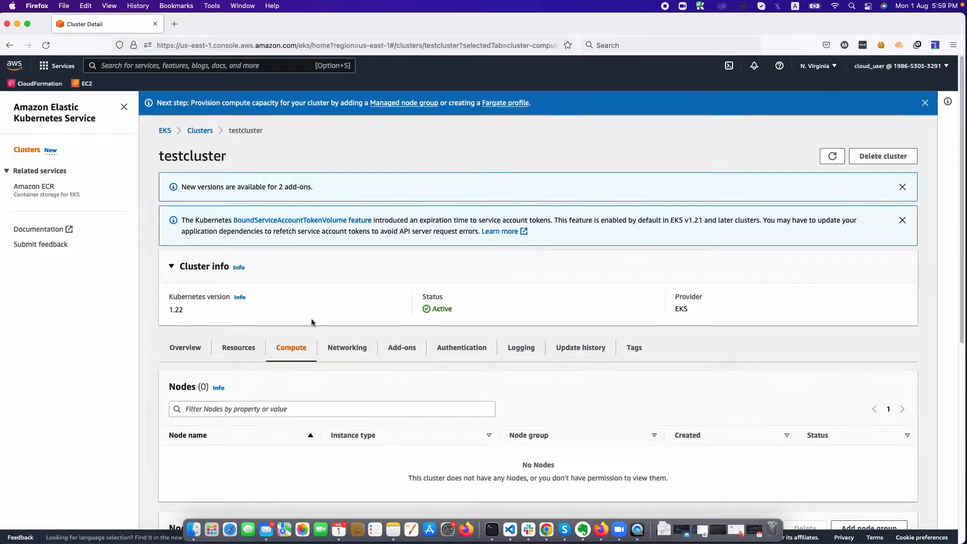
{"action": "scroll", "scroll_direction": "down", "scroll_amount": 3}
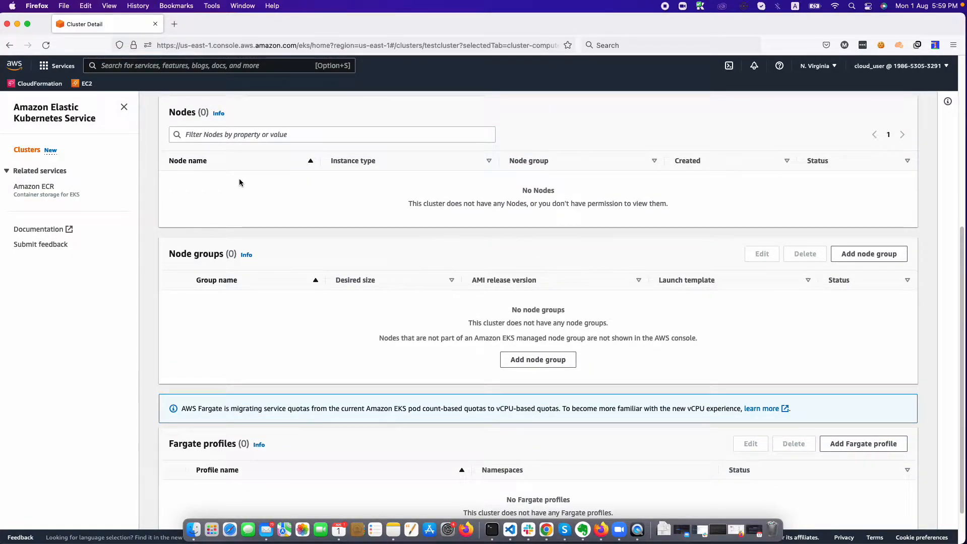
{"action": "mouse_move", "coordinate": [227, 123]}
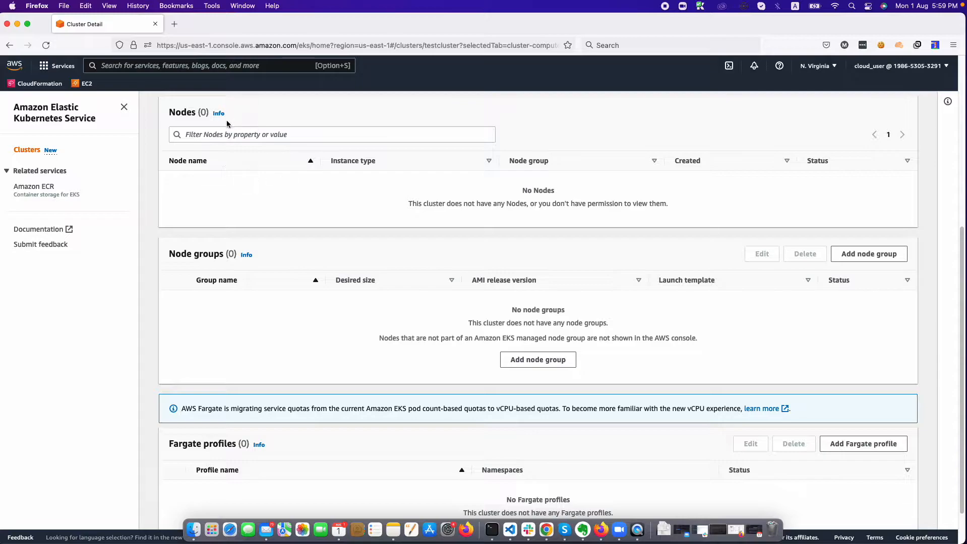
{"action": "mouse_move", "coordinate": [454, 157]}
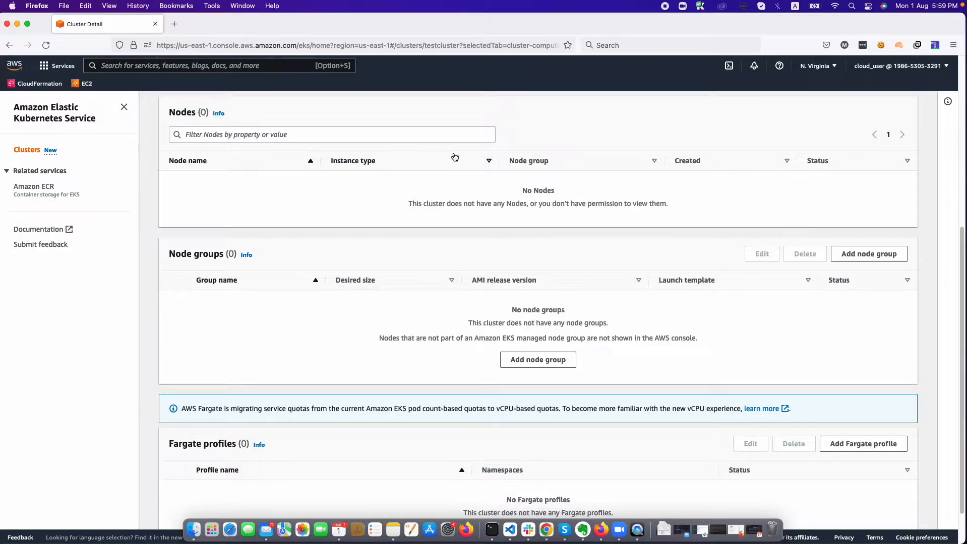
{"action": "mouse_move", "coordinate": [346, 294]}
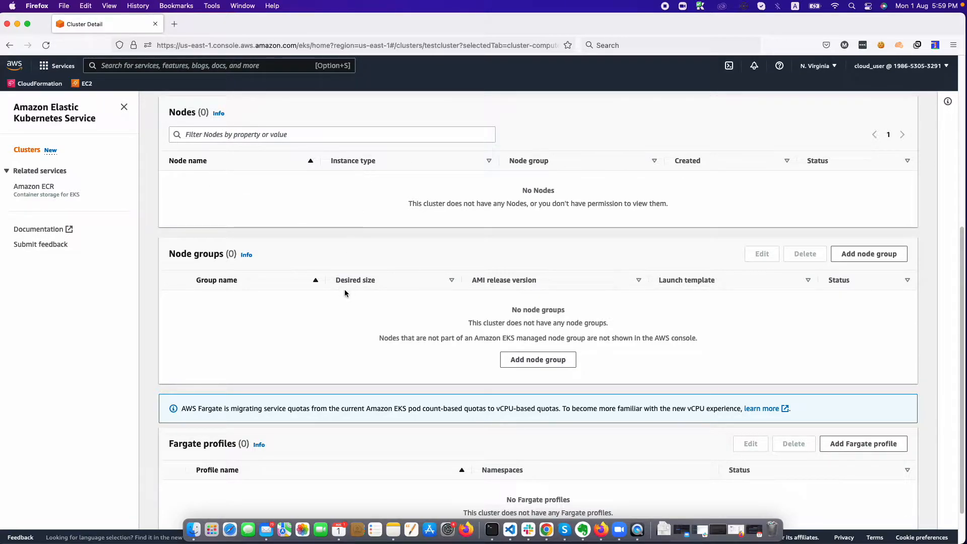
{"action": "mouse_move", "coordinate": [404, 164]}
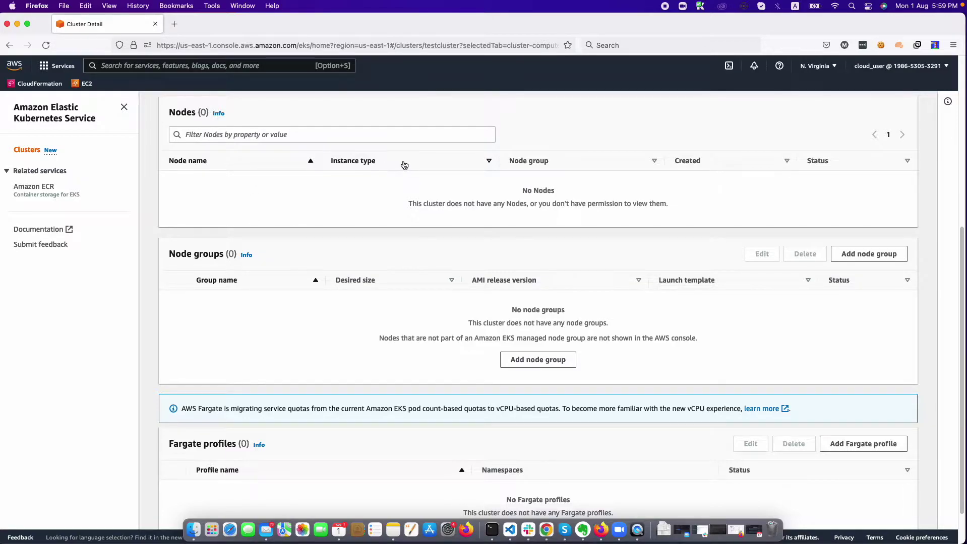
{"action": "mouse_move", "coordinate": [171, 128]}
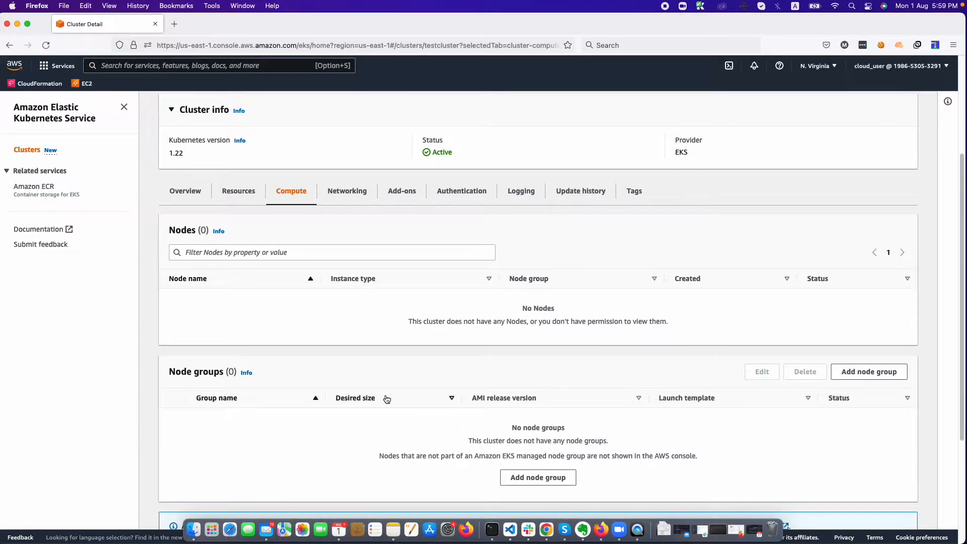
{"action": "mouse_move", "coordinate": [398, 477]}
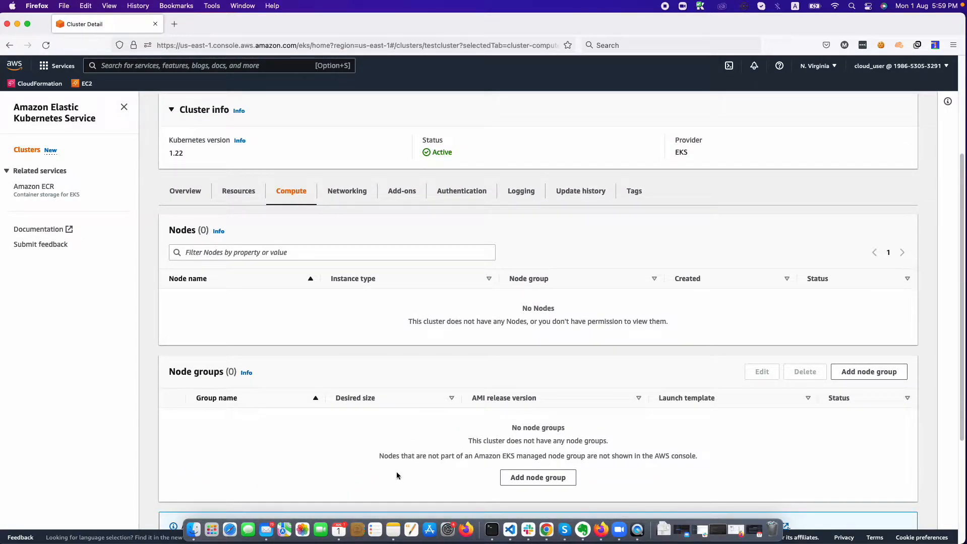
{"action": "mouse_move", "coordinate": [665, 416]}
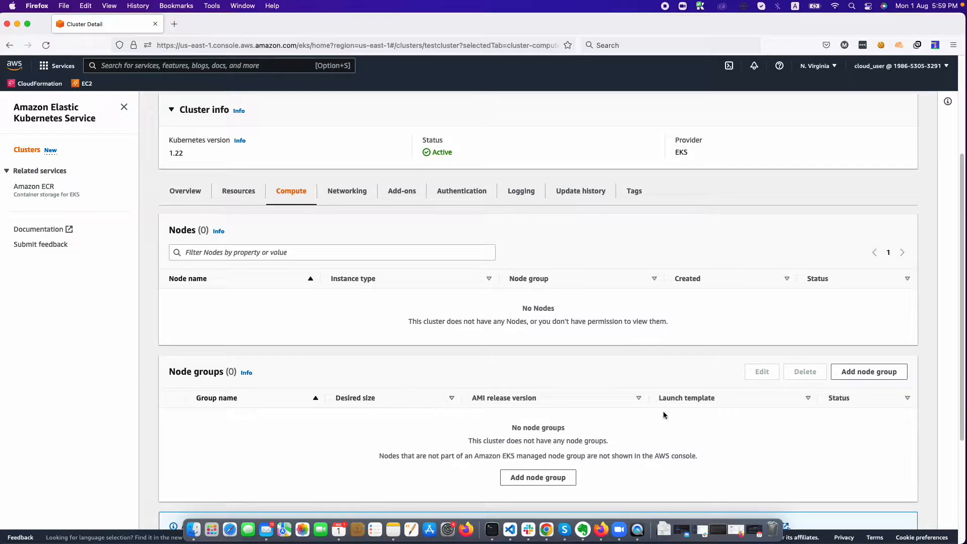
{"action": "mouse_move", "coordinate": [338, 452]}
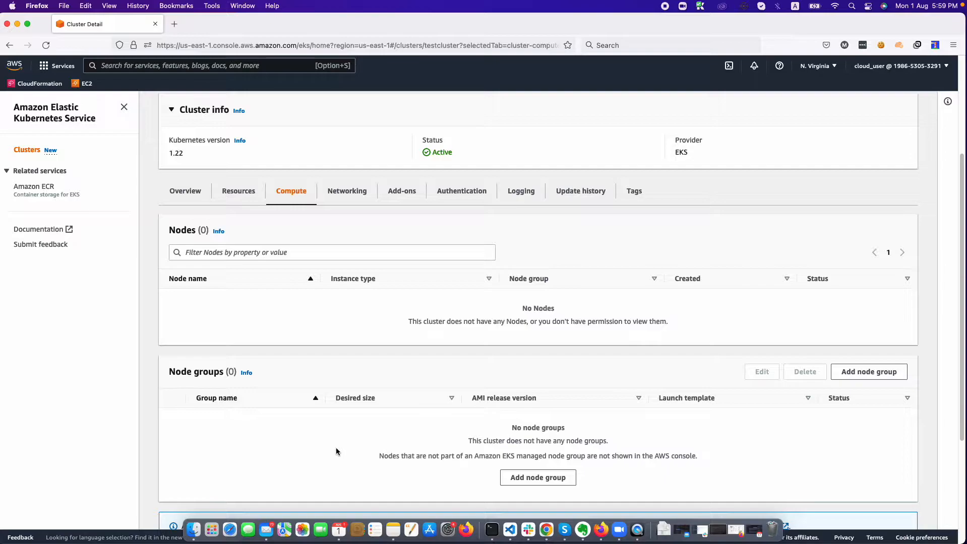
{"action": "mouse_move", "coordinate": [225, 222]}
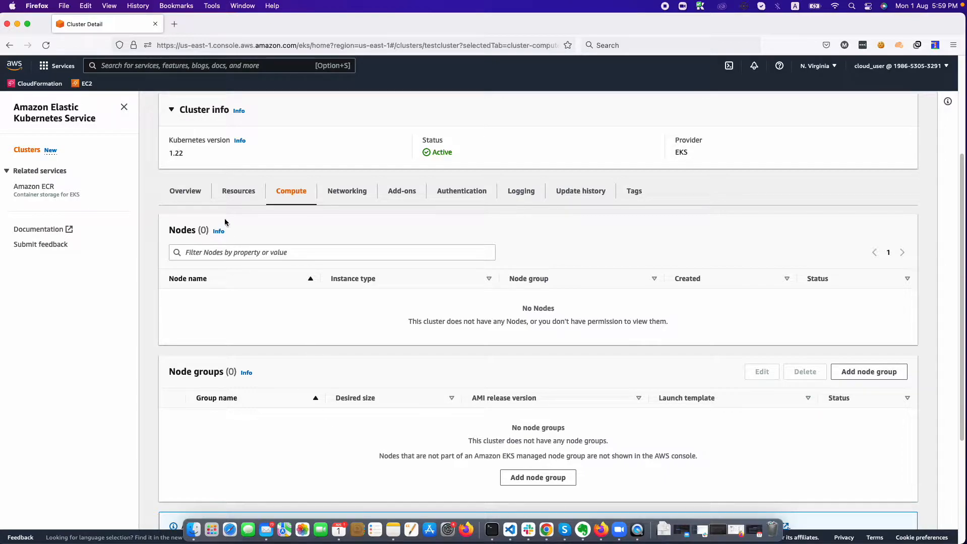
Go to IAM Roles via the console search and start creating a new role.
{"action": "scroll", "scroll_direction": "up", "scroll_amount": 3}
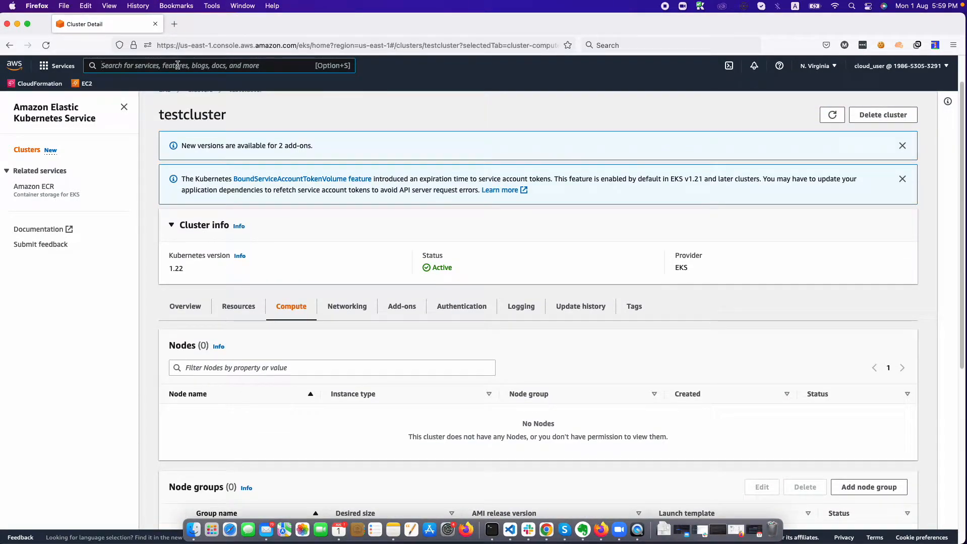
{"action": "type", "text": "iam"}
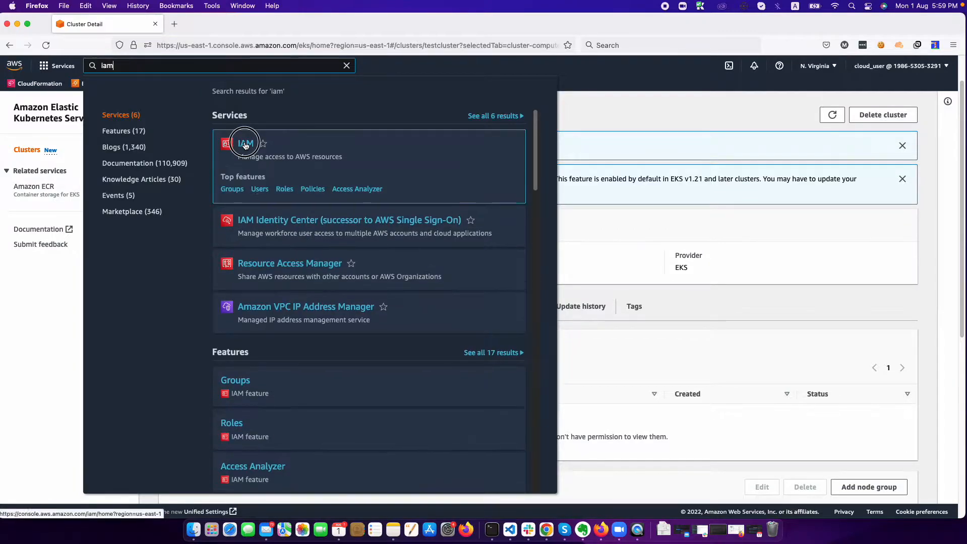
{"action": "left_click", "coordinate": [244, 143]}
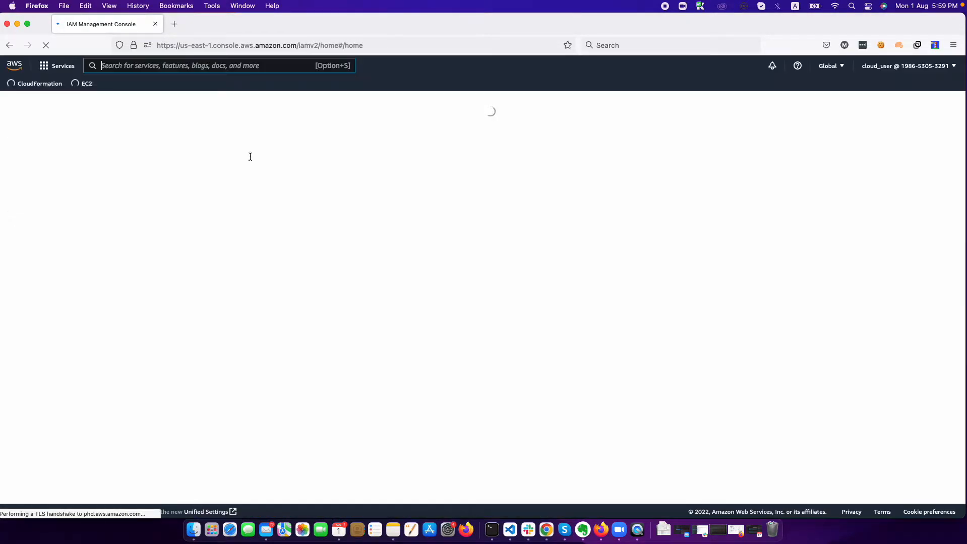
{"action": "left_click", "coordinate": [22, 212]}
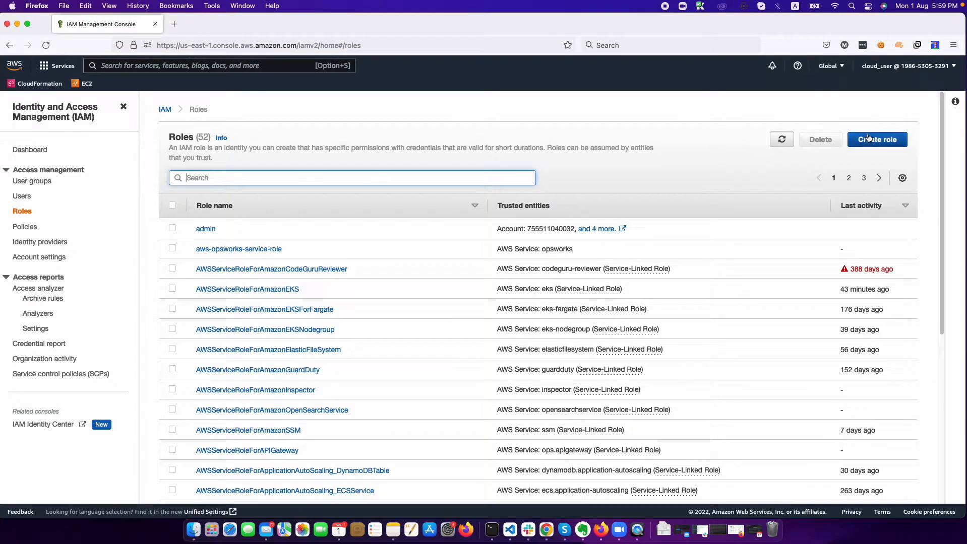
{"action": "left_click", "coordinate": [877, 140]}
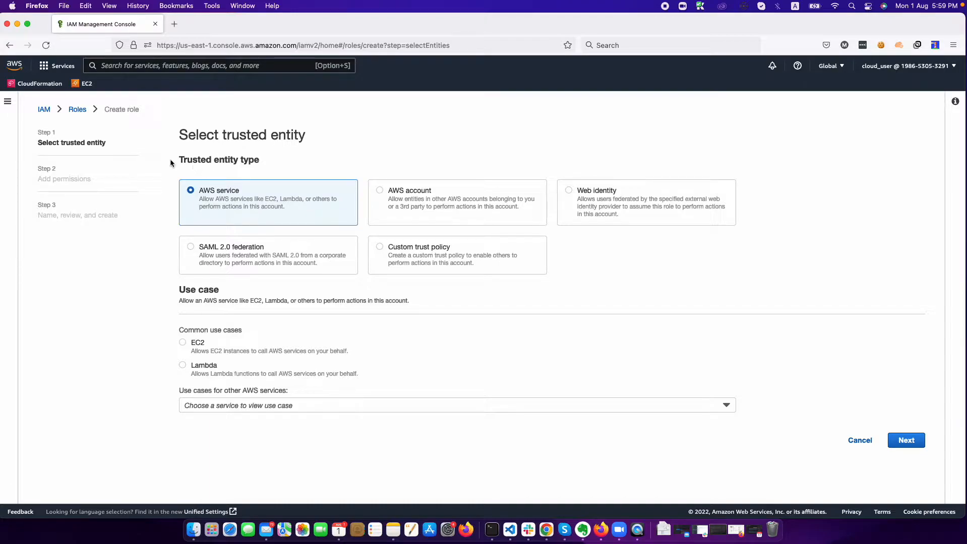
{"action": "mouse_move", "coordinate": [216, 318]}
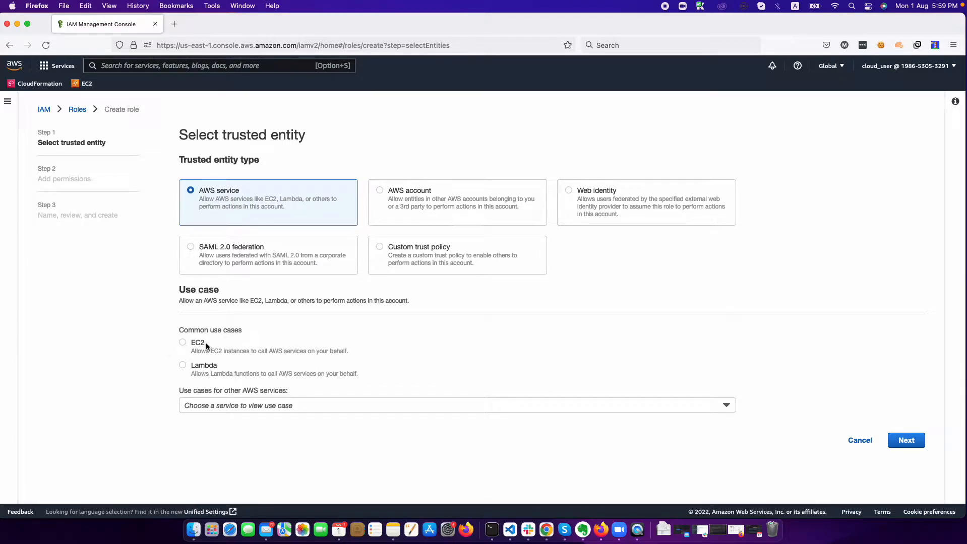
Choose AWS service with the EC2 use case and continue to permissions.
{"action": "left_click", "coordinate": [182, 342]}
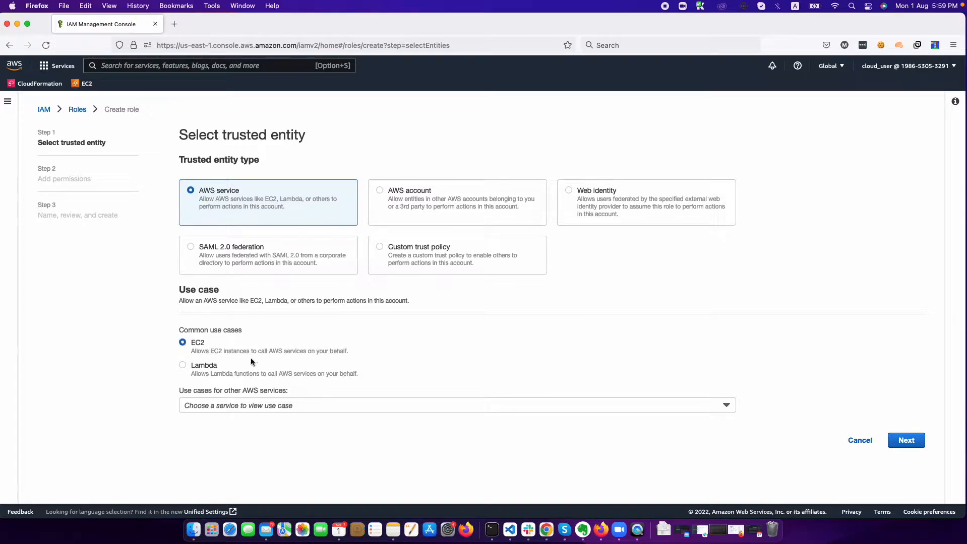
{"action": "left_click", "coordinate": [906, 440]}
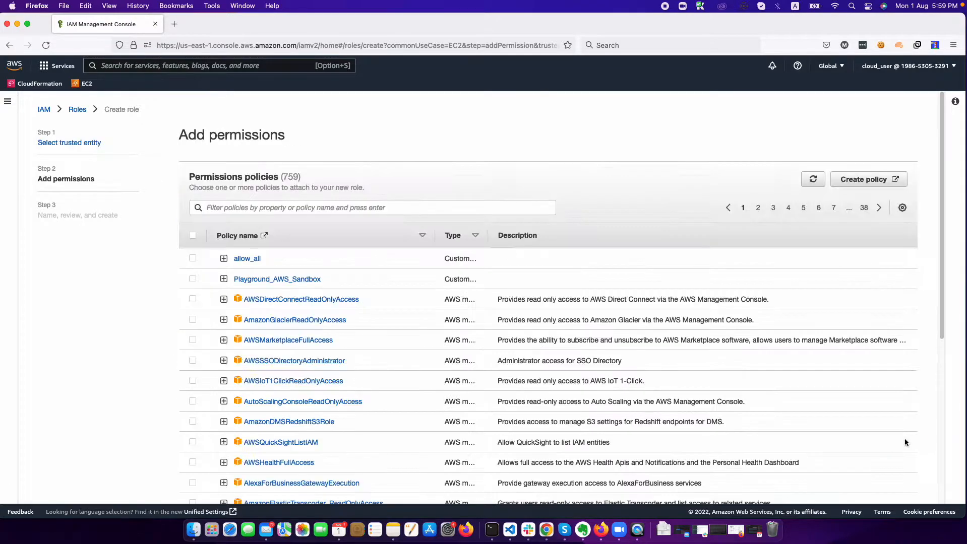
Select AmazonEC2ContainerRegistryReadOnly and AmazonEKSWorkerNodePolicy as the role's permission policies.
{"action": "left_click", "coordinate": [347, 208]}
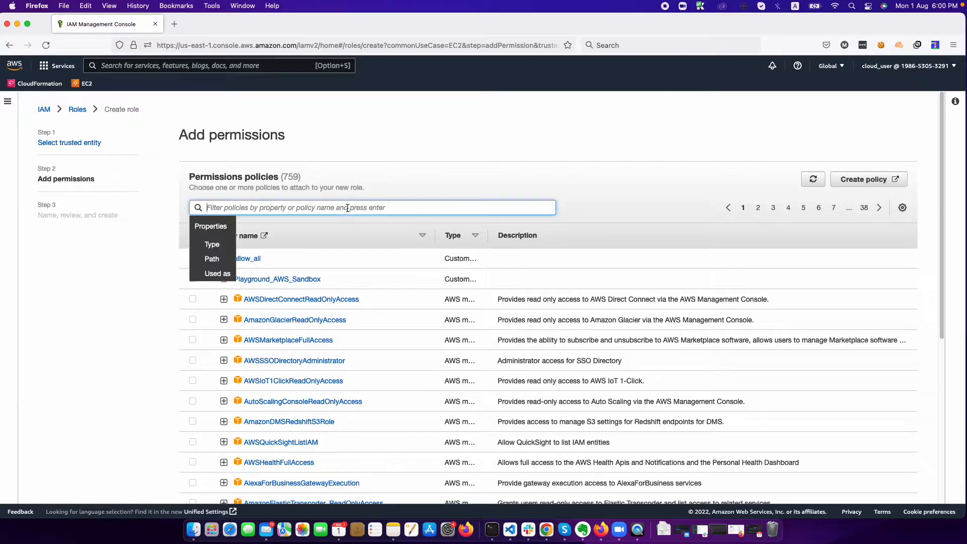
{"action": "scroll", "scroll_direction": "down", "scroll_amount": 3}
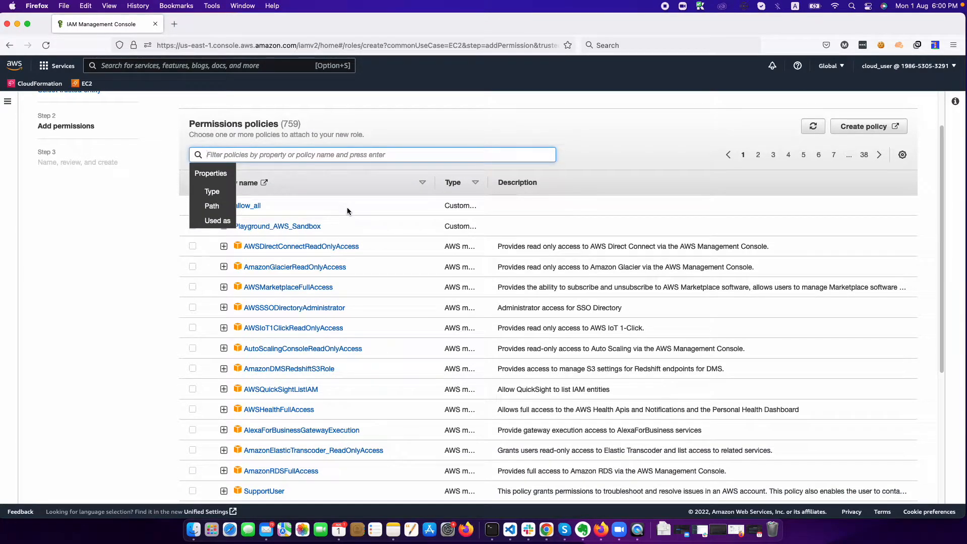
{"action": "type", "text": "container"}
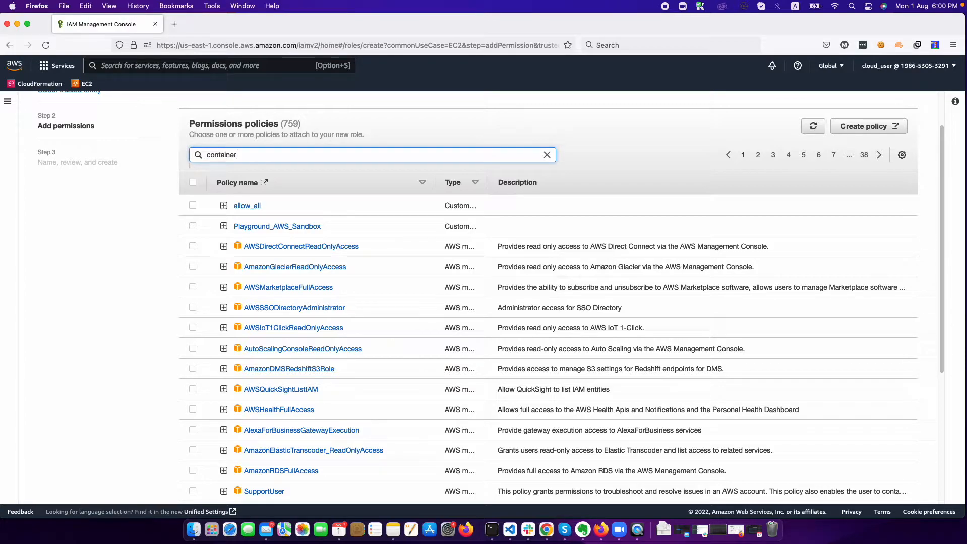
{"action": "key", "text": "Enter"}
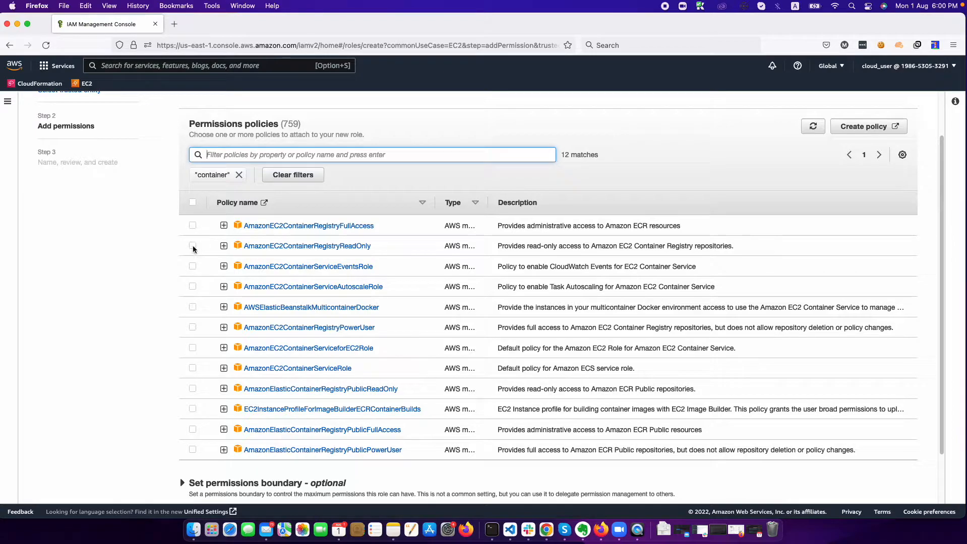
{"action": "left_click", "coordinate": [193, 246]}
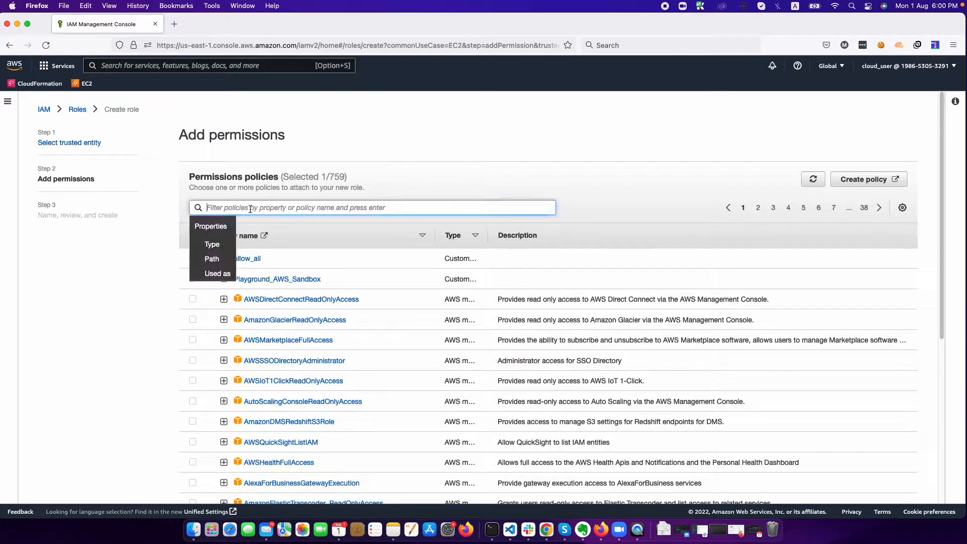
{"action": "type", "text": "node"}
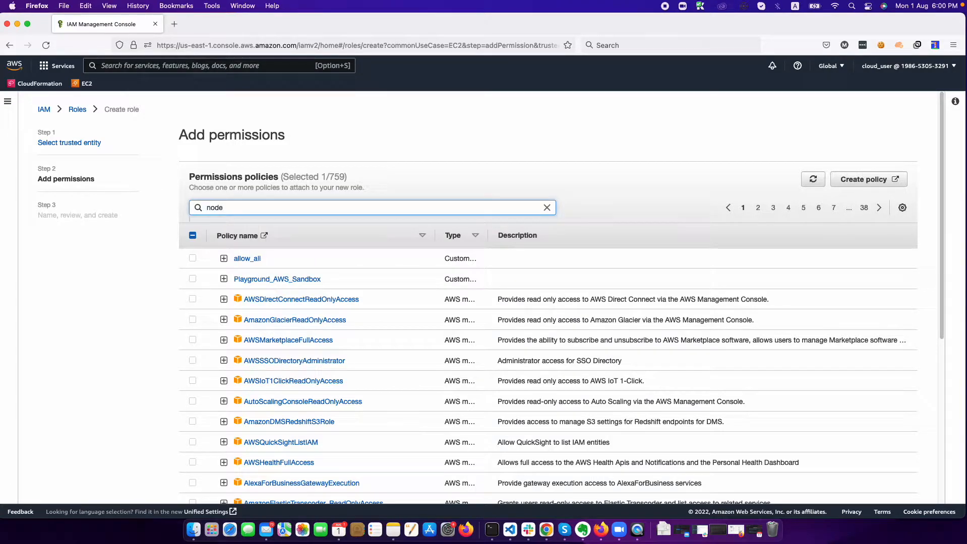
{"action": "left_click", "coordinate": [192, 279]}
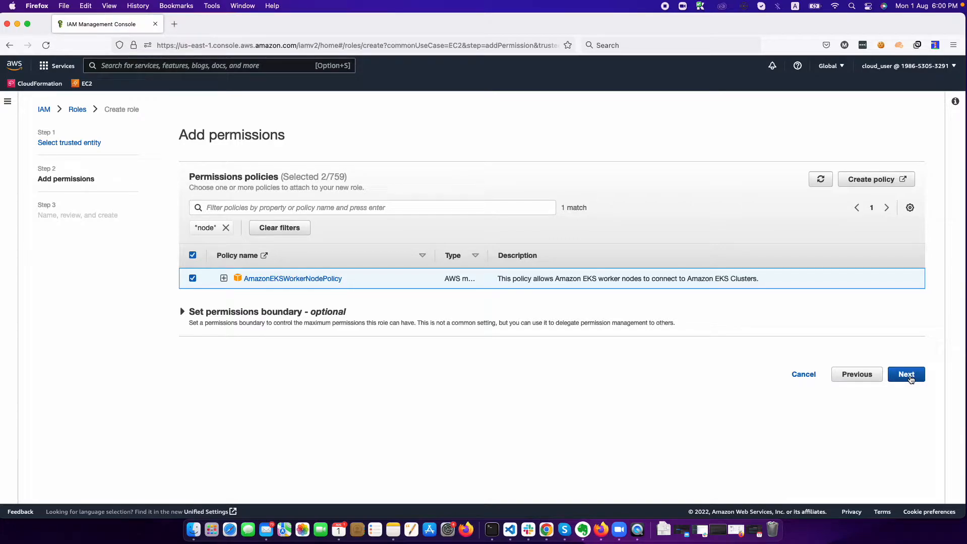
Name the role EksnodeGroupRole, create it, and search the console for eks.
{"action": "left_click", "coordinate": [906, 374]}
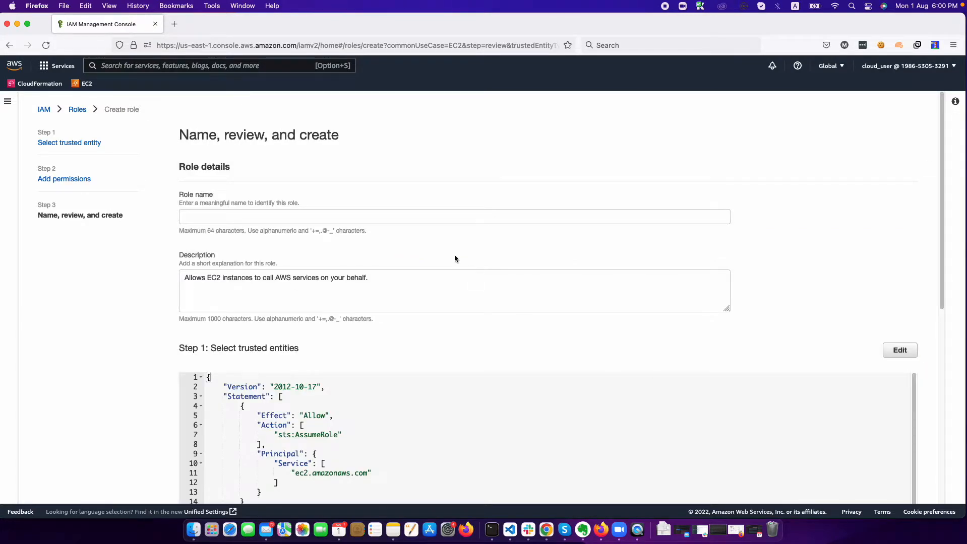
{"action": "left_click", "coordinate": [453, 217]}
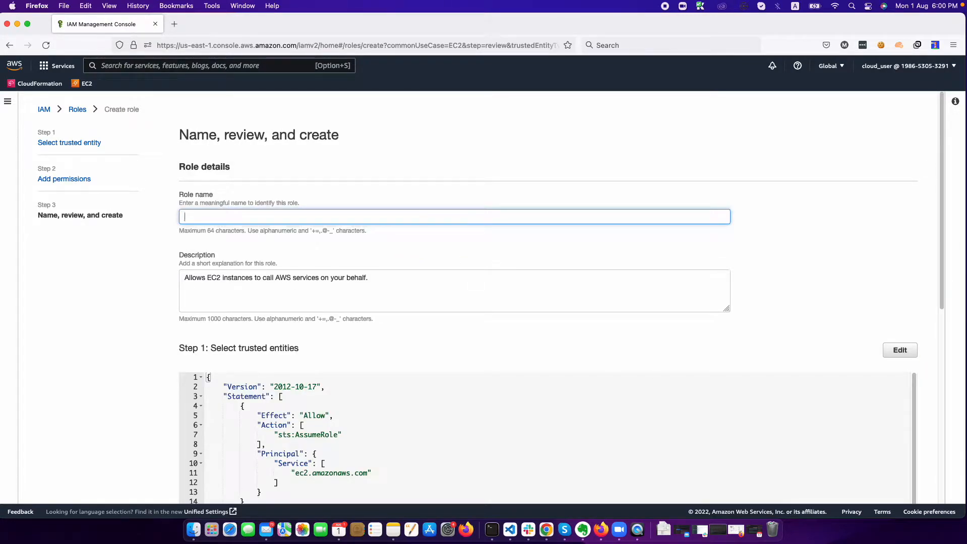
{"action": "type", "text": "Eks"}
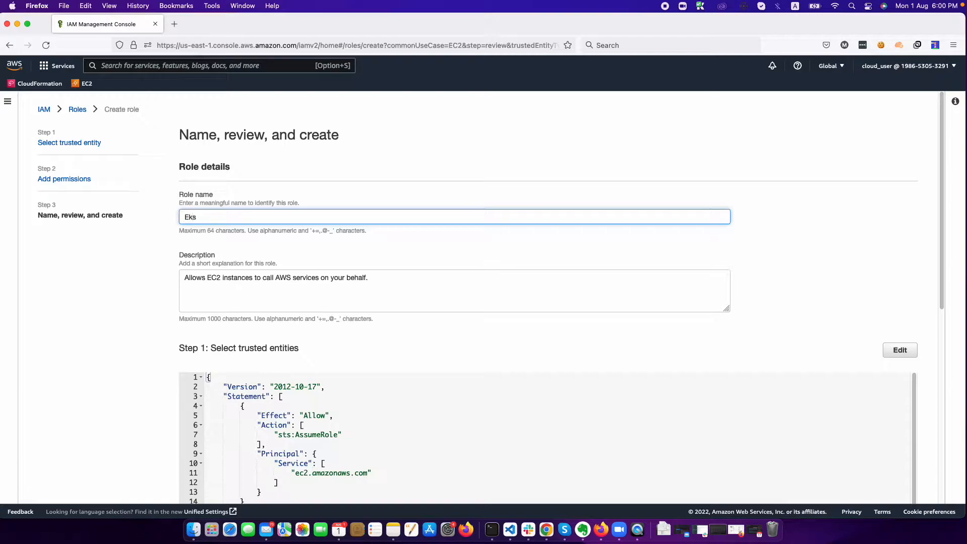
{"action": "type", "text": "node"}
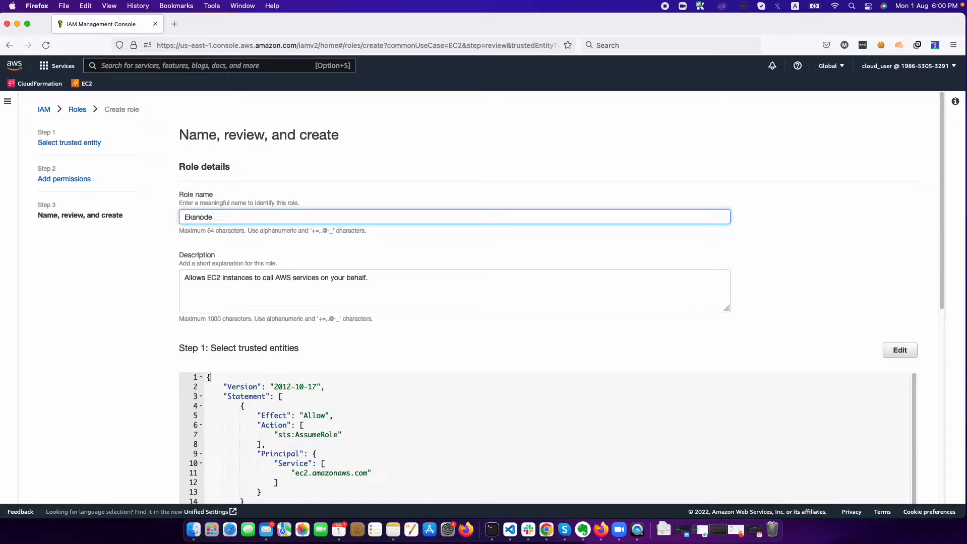
{"action": "type", "text": "GroupP"}
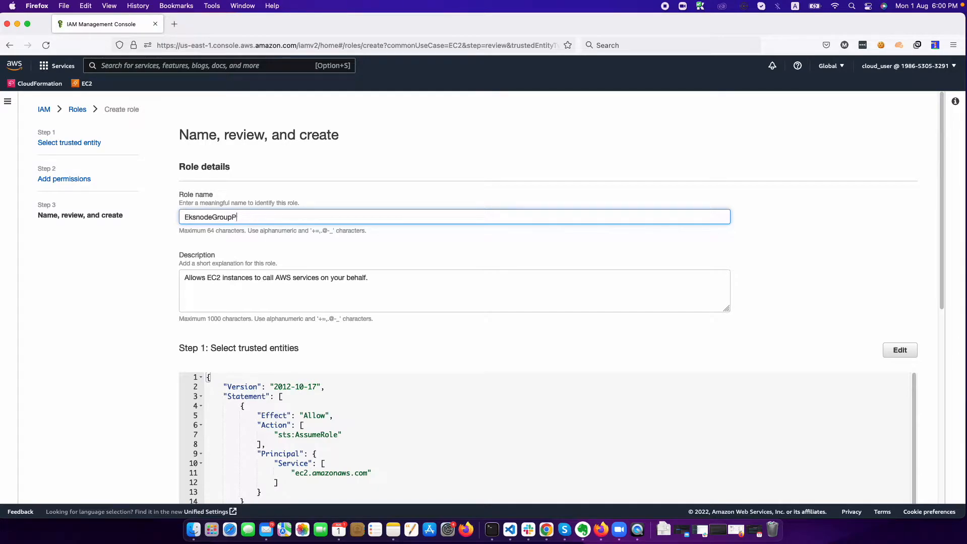
{"action": "type", "text": "Role"}
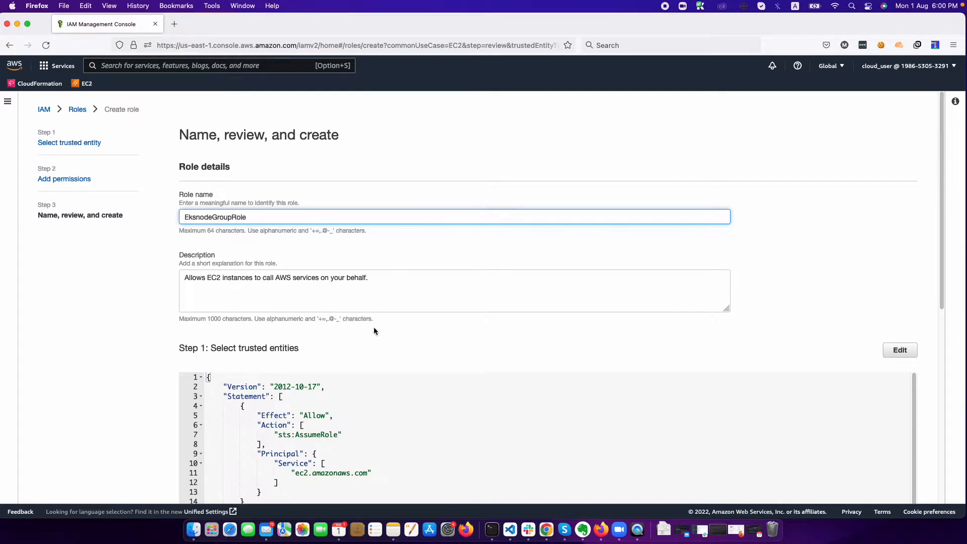
{"action": "scroll", "scroll_direction": "down", "scroll_amount": 3}
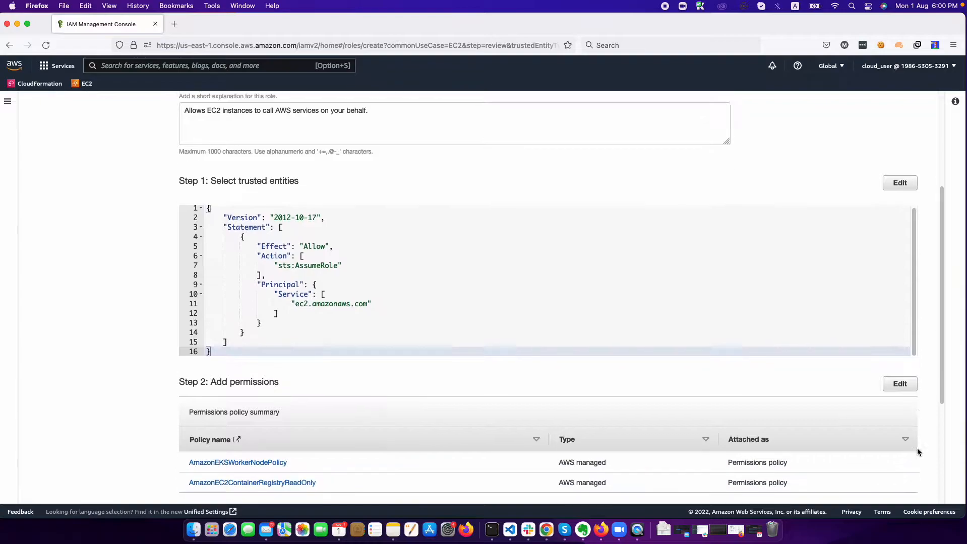
{"action": "scroll", "scroll_direction": "down", "scroll_amount": 3}
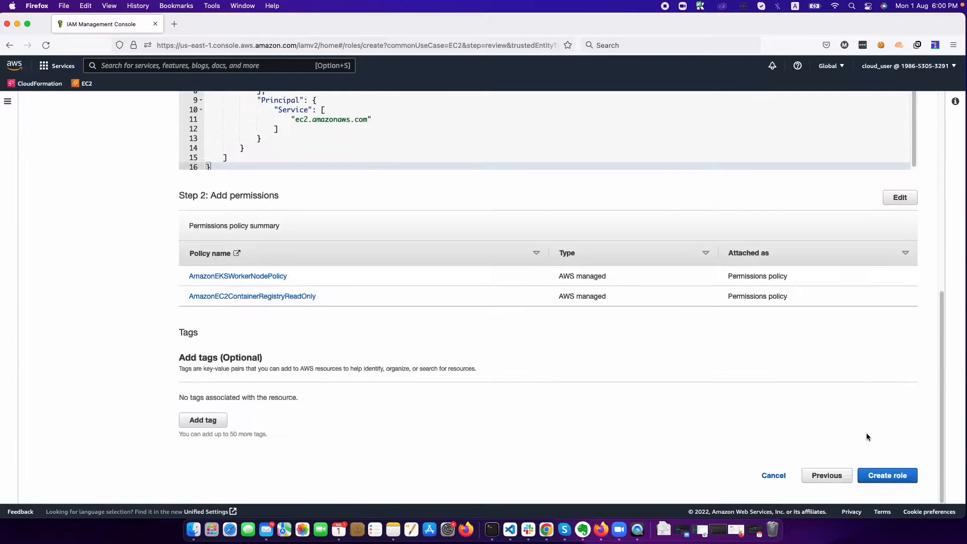
{"action": "left_click", "coordinate": [887, 475]}
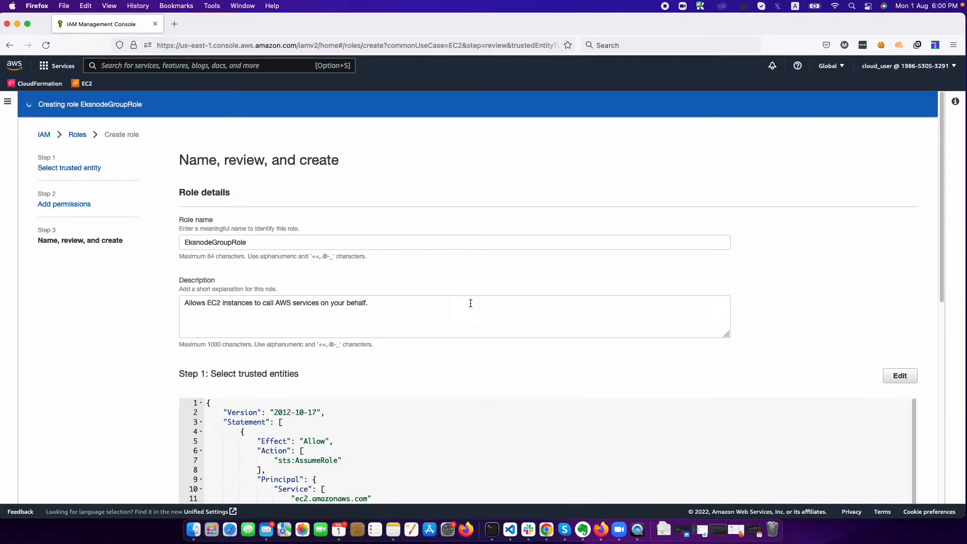
{"action": "mouse_move", "coordinate": [167, 165]}
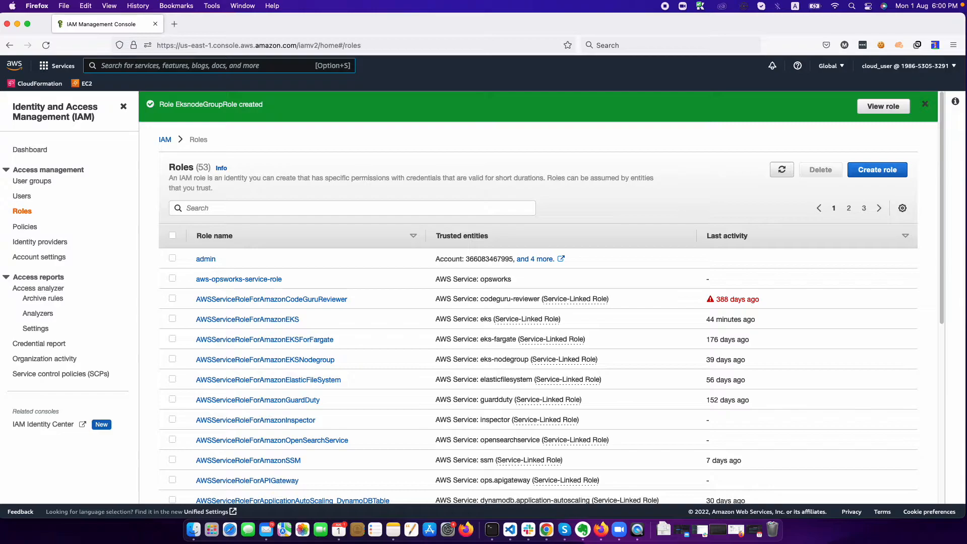
{"action": "type", "text": "eks"}
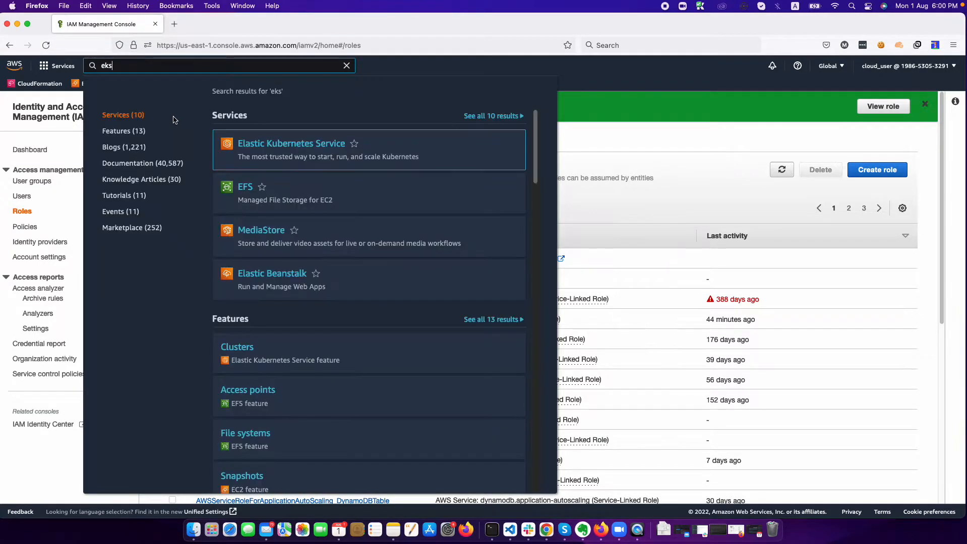
Return to testcluster's Compute section in EKS and start adding a node group.
{"action": "left_click", "coordinate": [290, 143]}
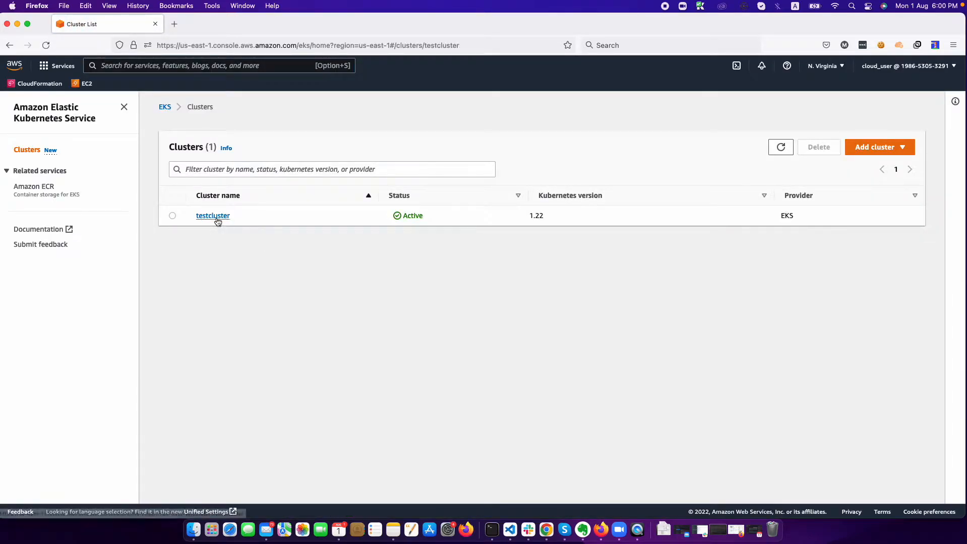
{"action": "left_click", "coordinate": [212, 216]}
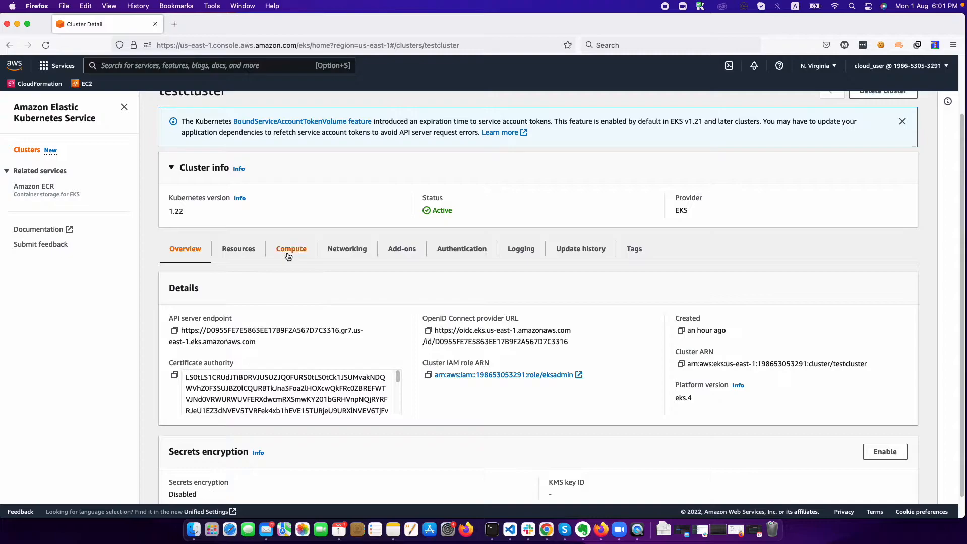
{"action": "left_click", "coordinate": [291, 249]}
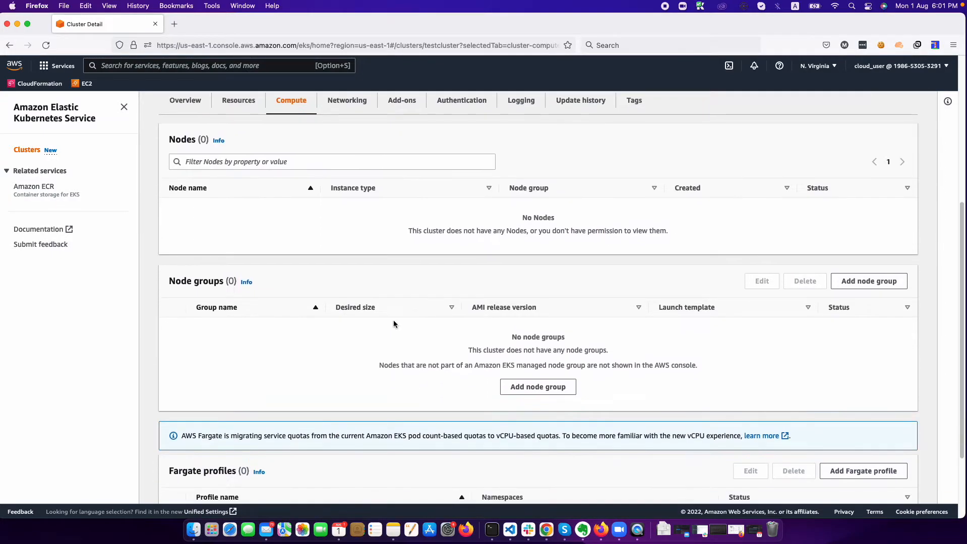
{"action": "mouse_move", "coordinate": [871, 285]}
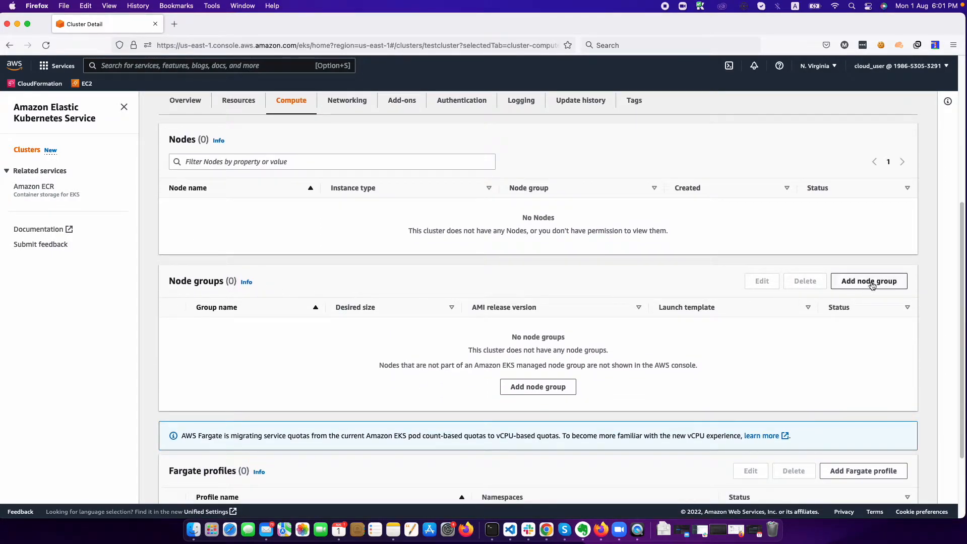
{"action": "left_click", "coordinate": [868, 281]}
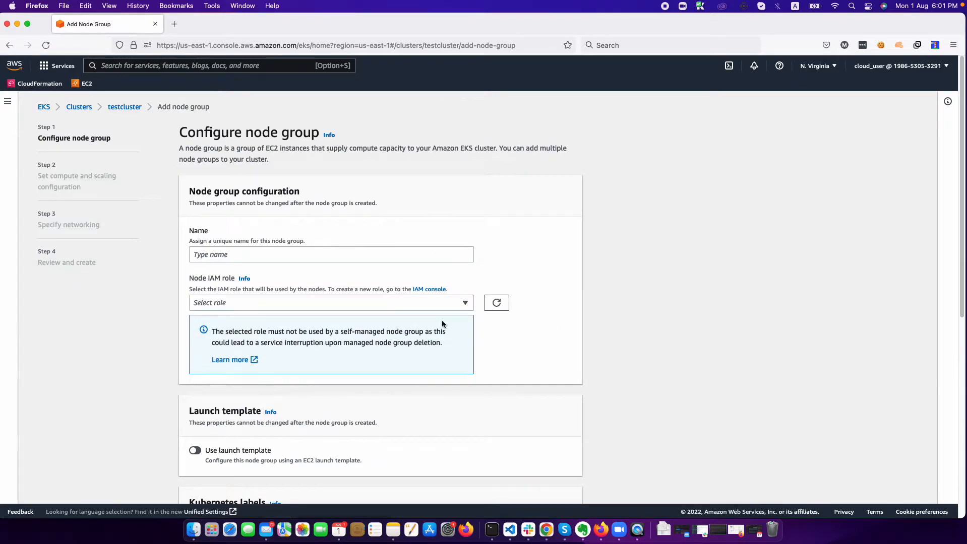
Name the new node group dev-instanceng.
{"action": "left_click", "coordinate": [332, 303]}
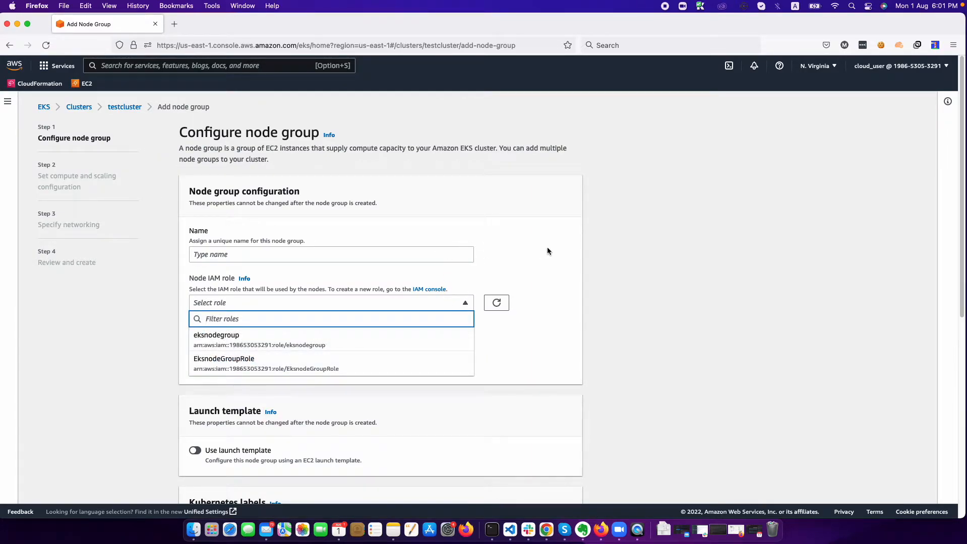
{"action": "left_click", "coordinate": [331, 254]}
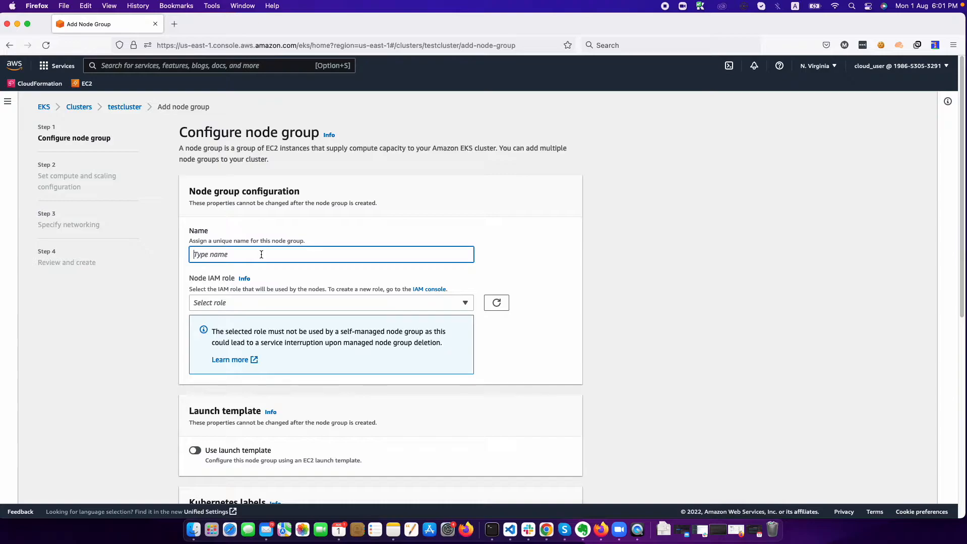
{"action": "type", "text": "Devins"}
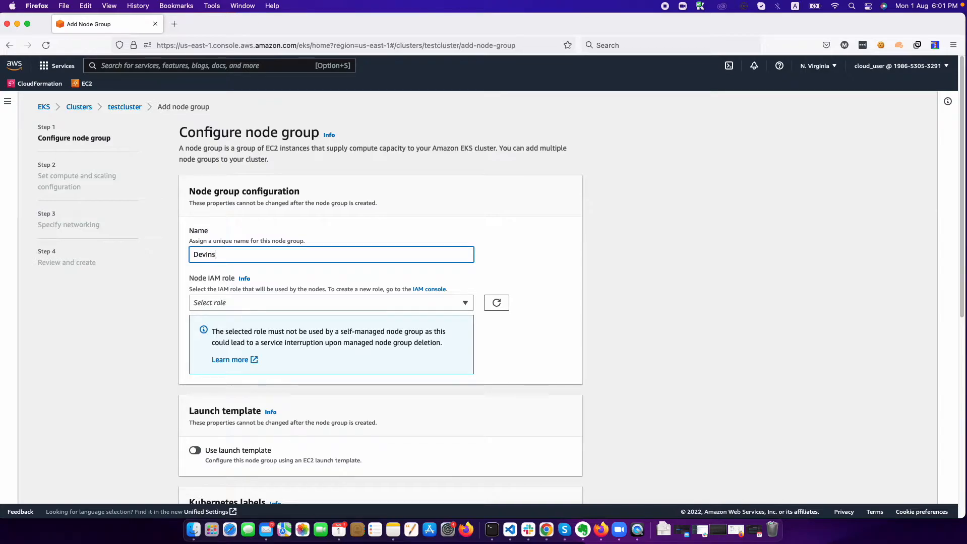
{"action": "type", "text": "tan"}
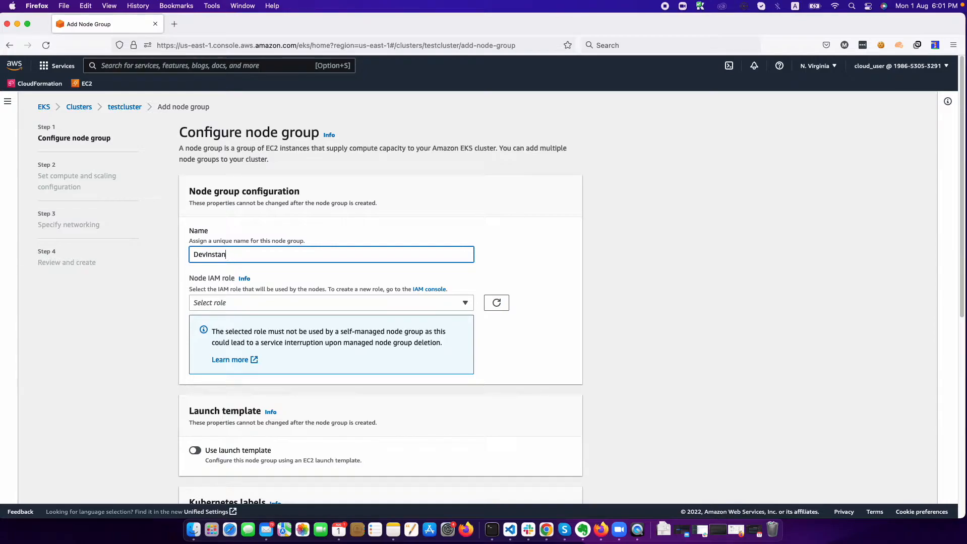
{"action": "type", "text": "cen"}
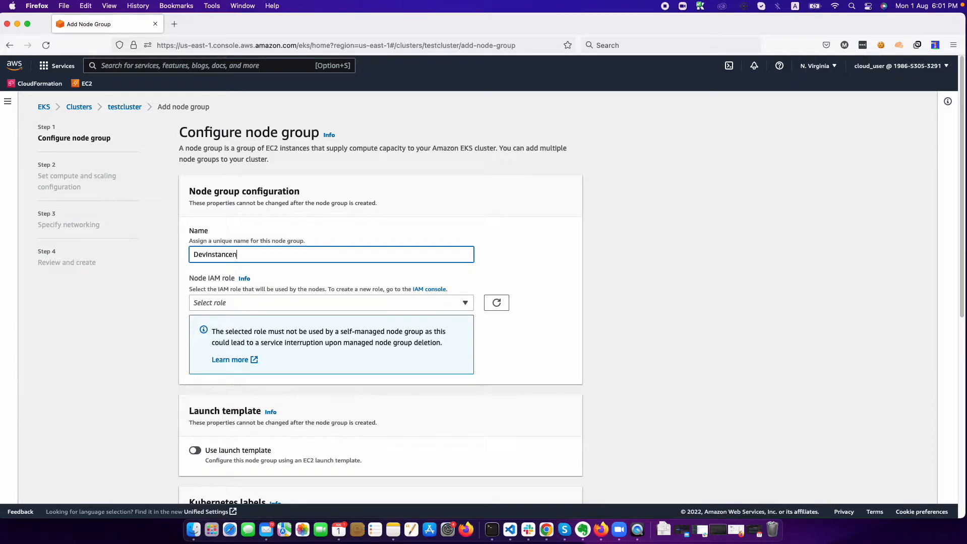
{"action": "type", "text": "G"}
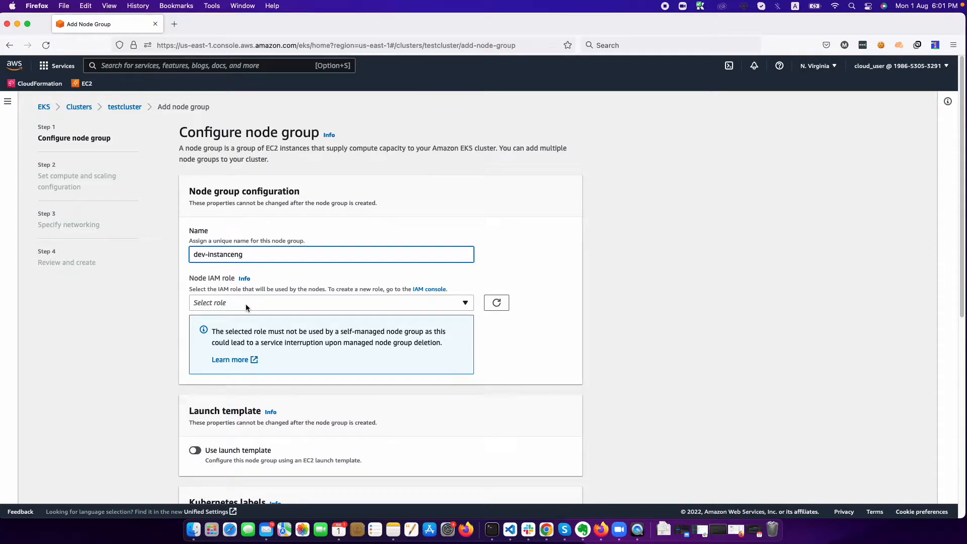
Assign EksnodeGroupRole as the node IAM role.
{"action": "left_click", "coordinate": [331, 303]}
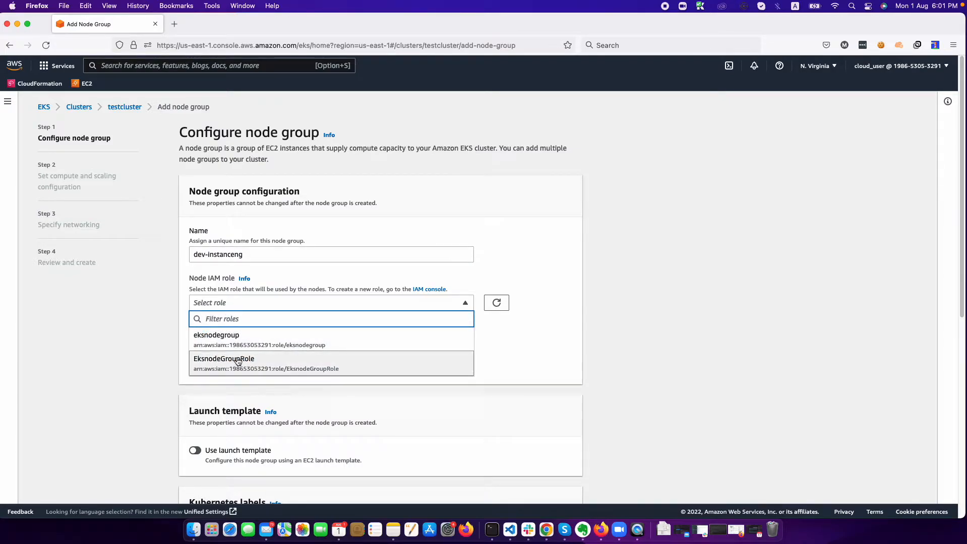
{"action": "left_click", "coordinate": [238, 363]}
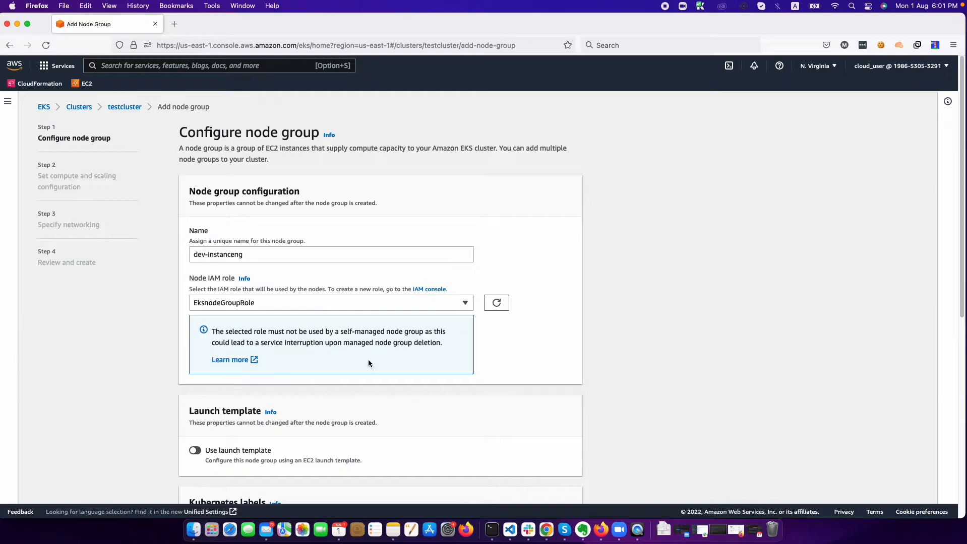
Leave launch template, labels, taints and tags unset and continue to compute and scaling.
{"action": "scroll", "scroll_direction": "down", "scroll_amount": 3}
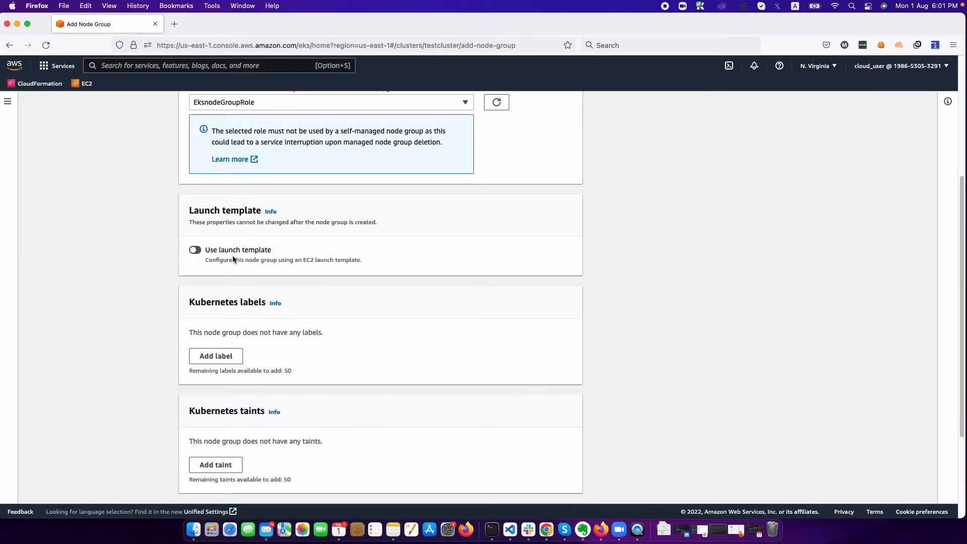
{"action": "left_click", "coordinate": [194, 250]}
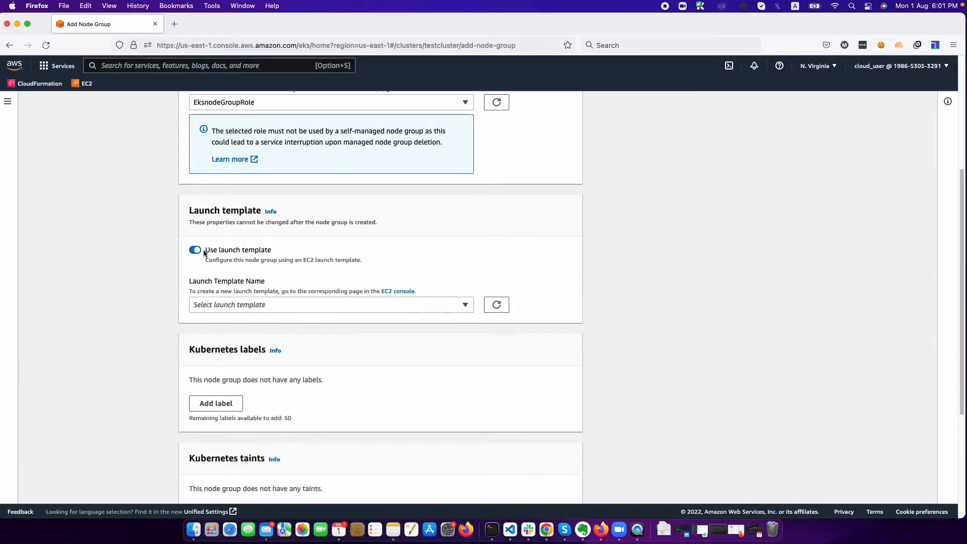
{"action": "left_click", "coordinate": [331, 305]}
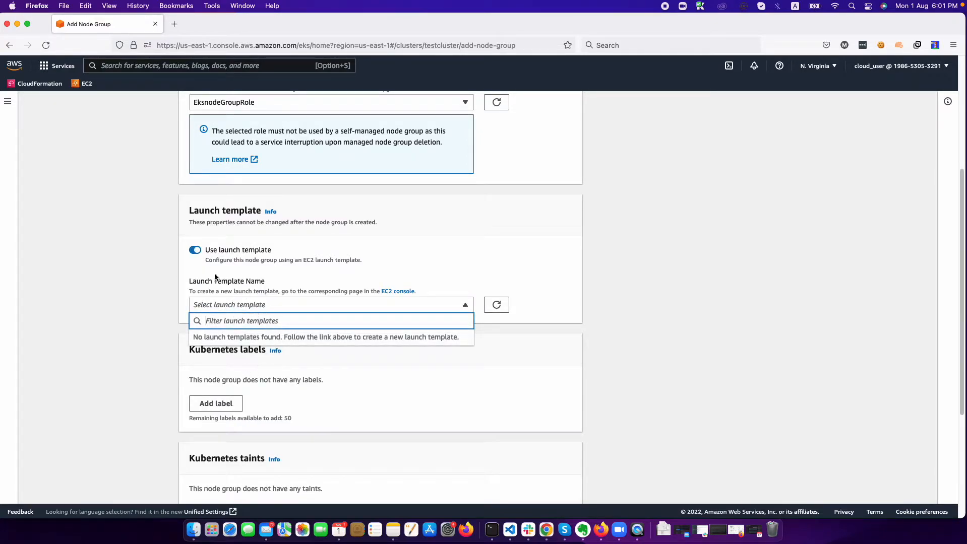
{"action": "left_click", "coordinate": [195, 250]}
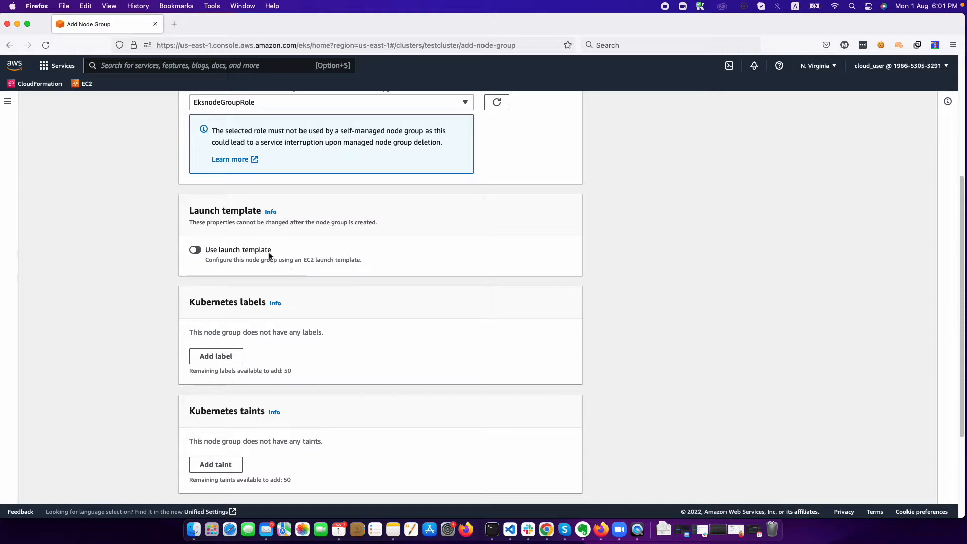
{"action": "mouse_move", "coordinate": [313, 248]}
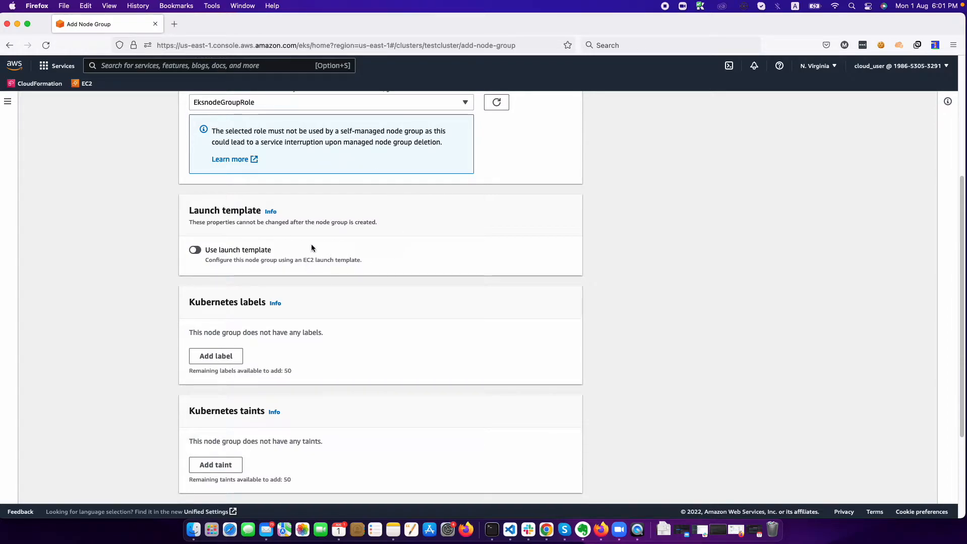
{"action": "mouse_move", "coordinate": [277, 349]}
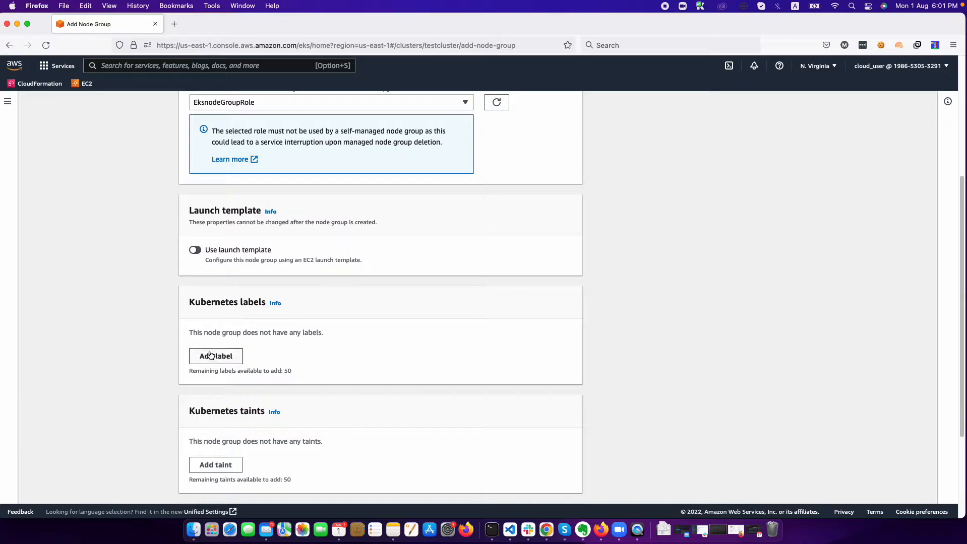
{"action": "mouse_move", "coordinate": [247, 348]}
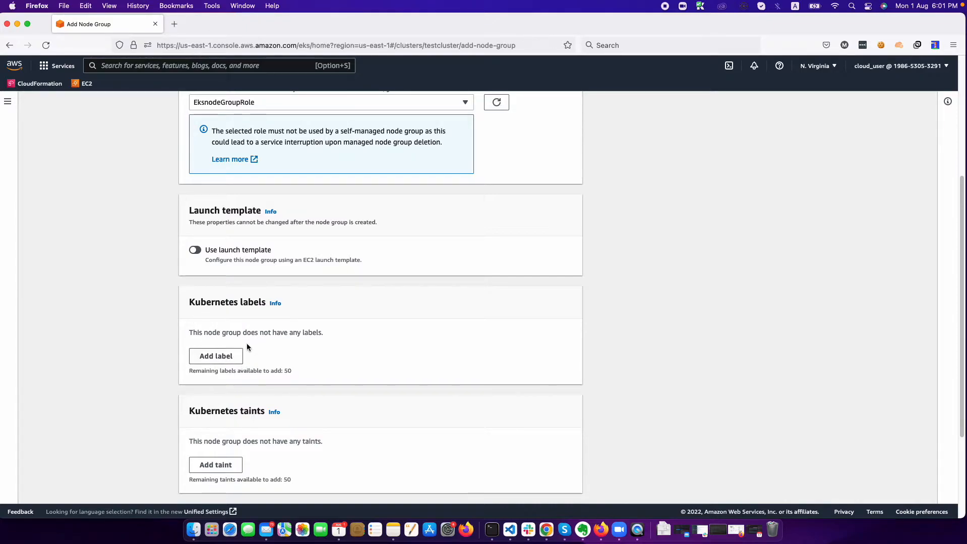
{"action": "scroll", "scroll_direction": "down", "scroll_amount": 3}
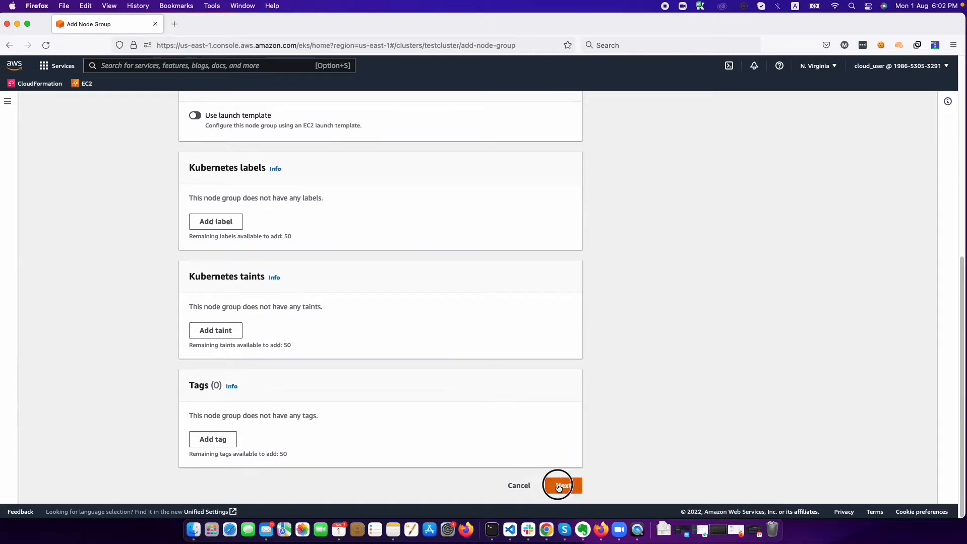
{"action": "left_click", "coordinate": [557, 485]}
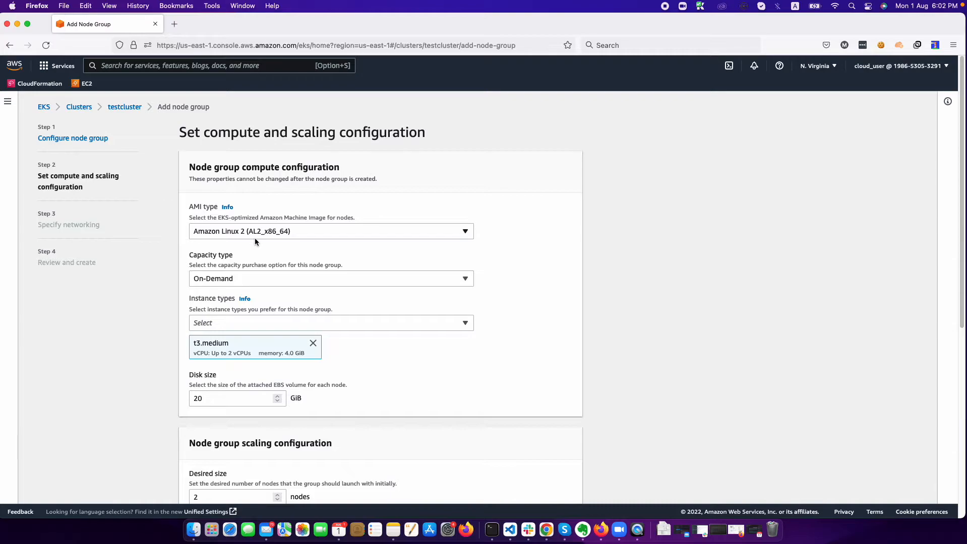
{"action": "mouse_move", "coordinate": [234, 237]}
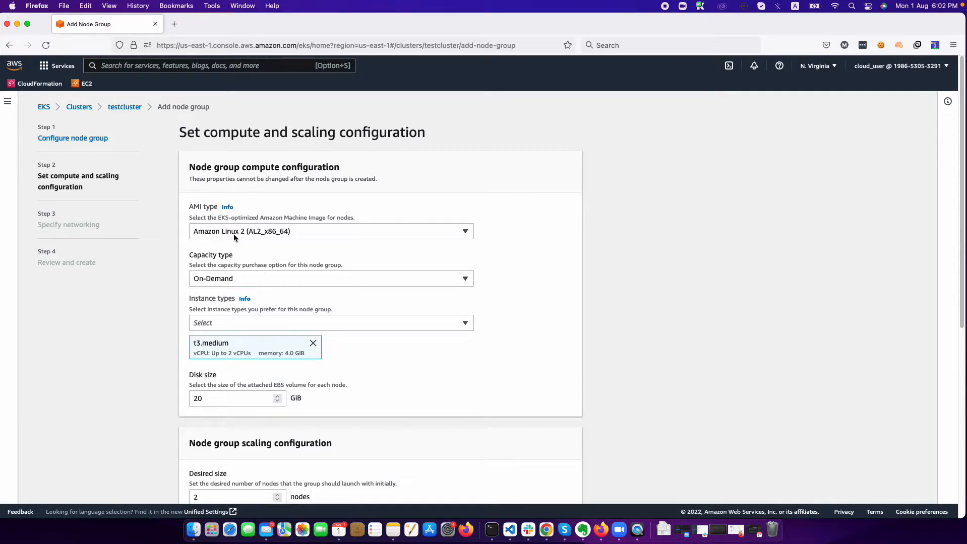
Keep Amazon Linux 2, On-Demand t3.medium with desired, minimum and maximum size 1.
{"action": "left_click", "coordinate": [330, 232]}
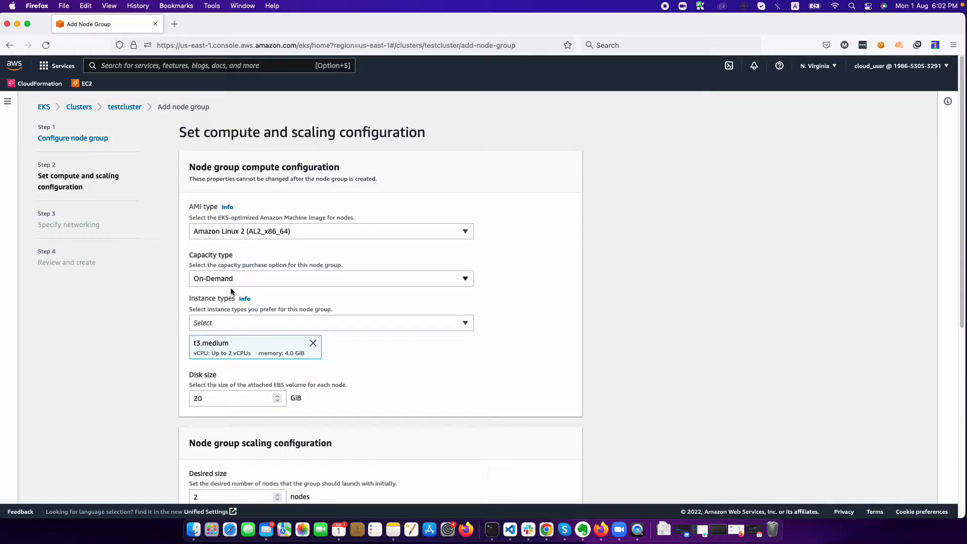
{"action": "left_click", "coordinate": [331, 278]}
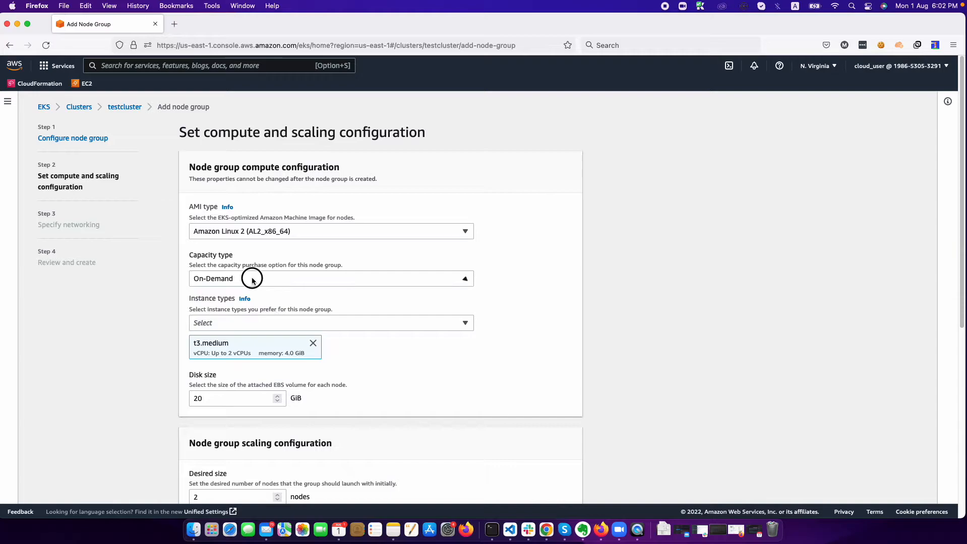
{"action": "left_click", "coordinate": [251, 279]}
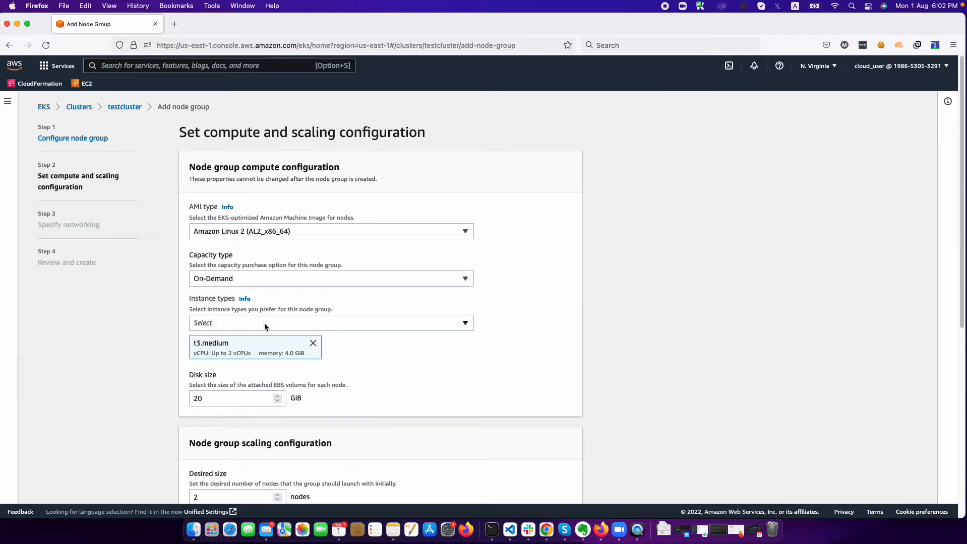
{"action": "left_click", "coordinate": [331, 323]}
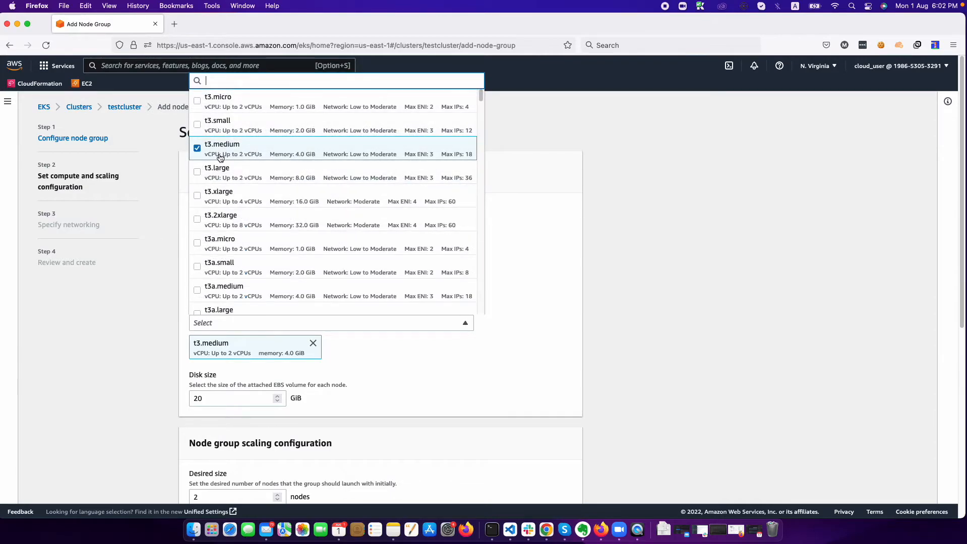
{"action": "mouse_move", "coordinate": [232, 255]}
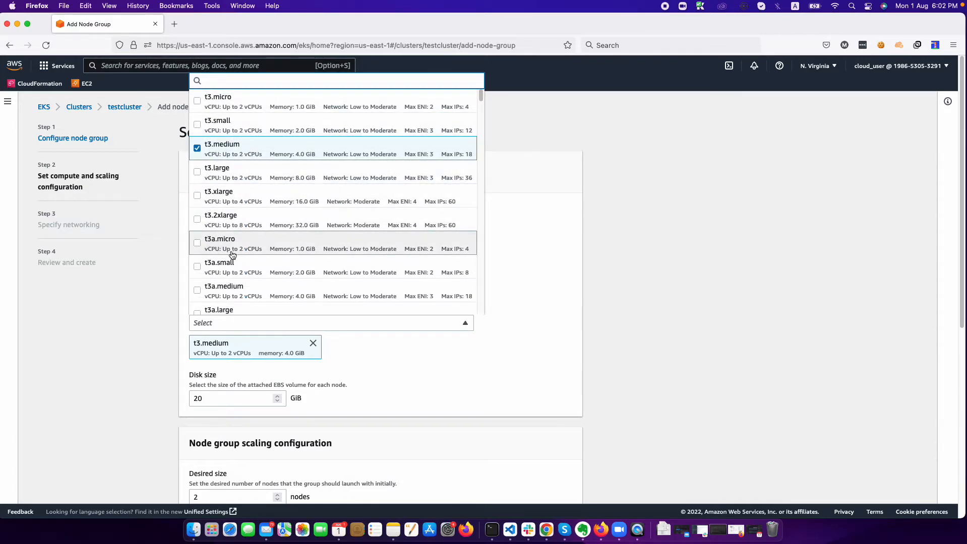
{"action": "left_click", "coordinate": [331, 323]}
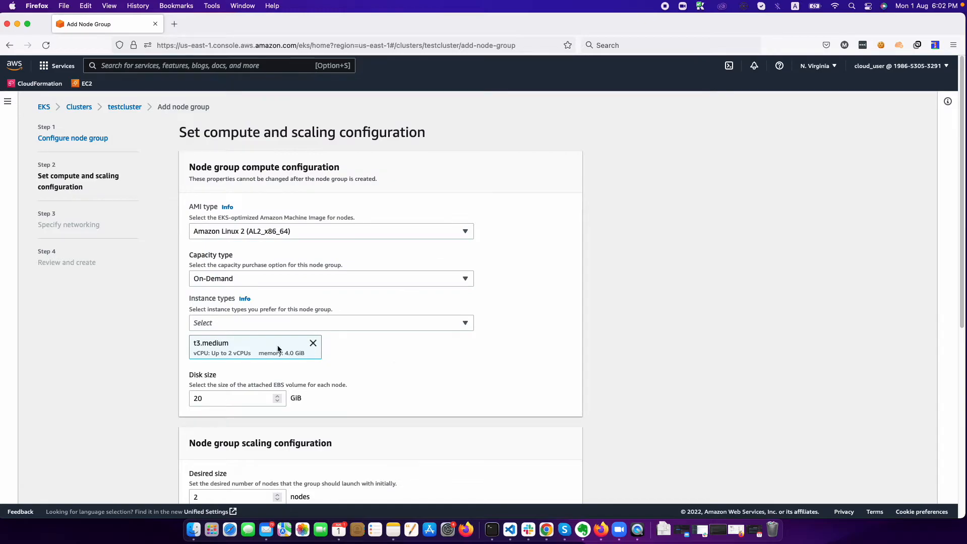
{"action": "scroll", "scroll_direction": "down", "scroll_amount": 3}
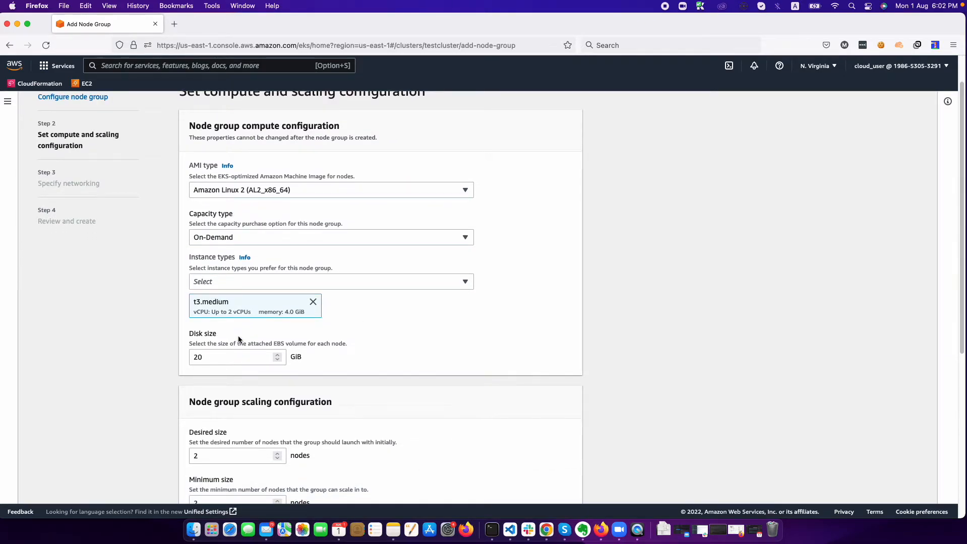
{"action": "scroll", "scroll_direction": "down", "scroll_amount": 3}
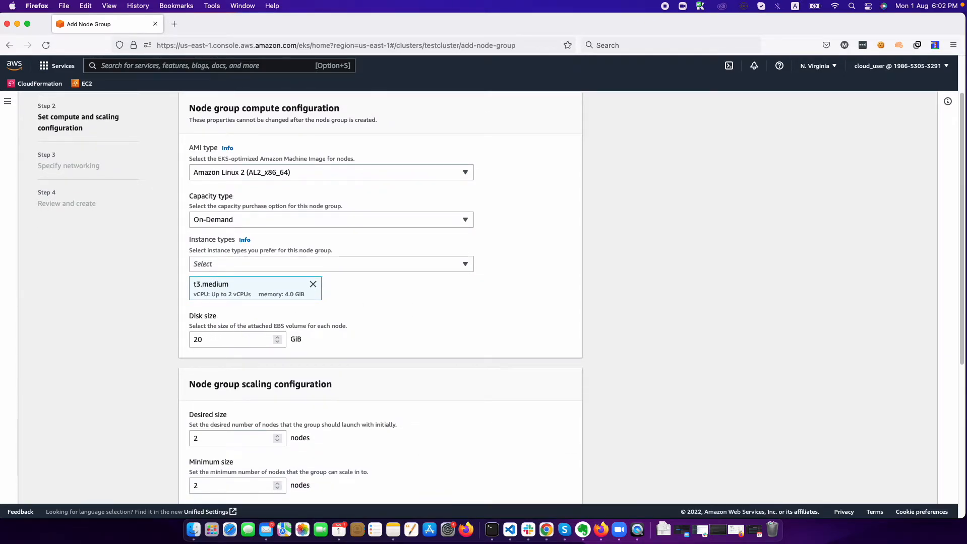
{"action": "mouse_move", "coordinate": [306, 358]}
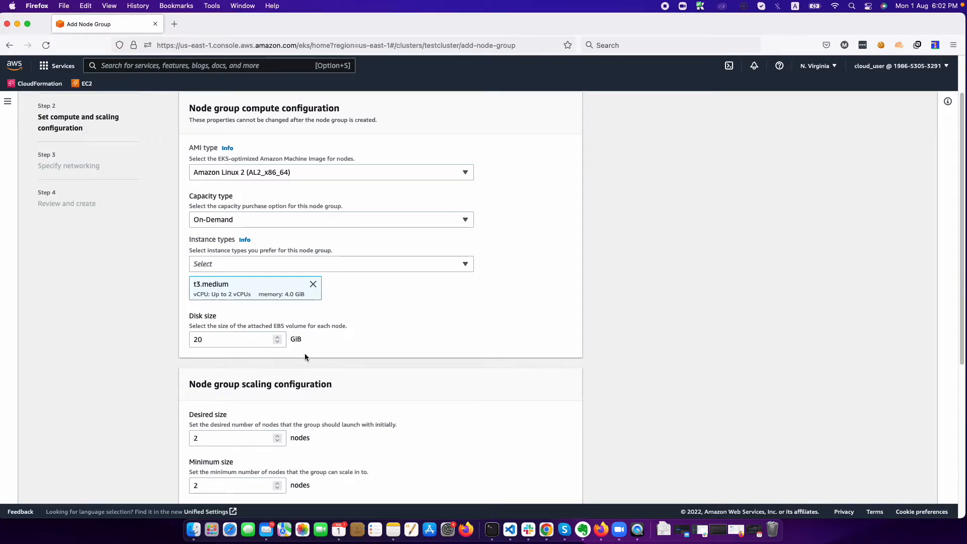
{"action": "scroll", "scroll_direction": "down", "scroll_amount": 3}
{"action": "type", "text": "1"}
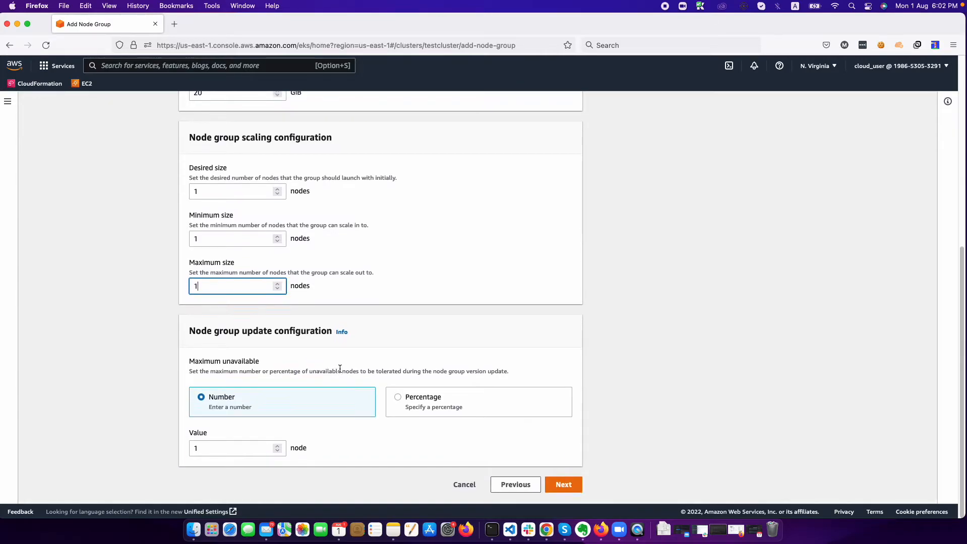
On networking keep the three subnets, enable SSH access and find no key pairs.
{"action": "left_click", "coordinate": [563, 485]}
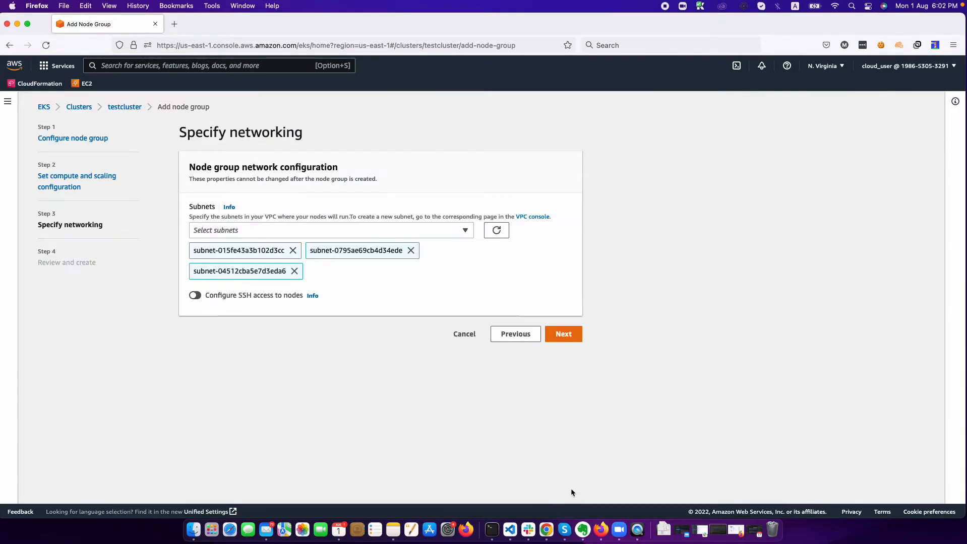
{"action": "left_click", "coordinate": [329, 230]}
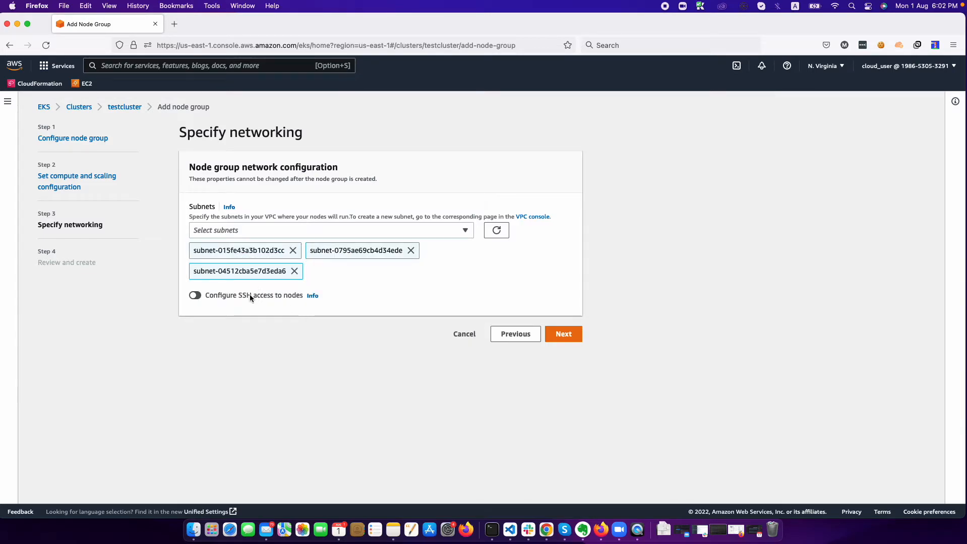
{"action": "left_click", "coordinate": [194, 296]}
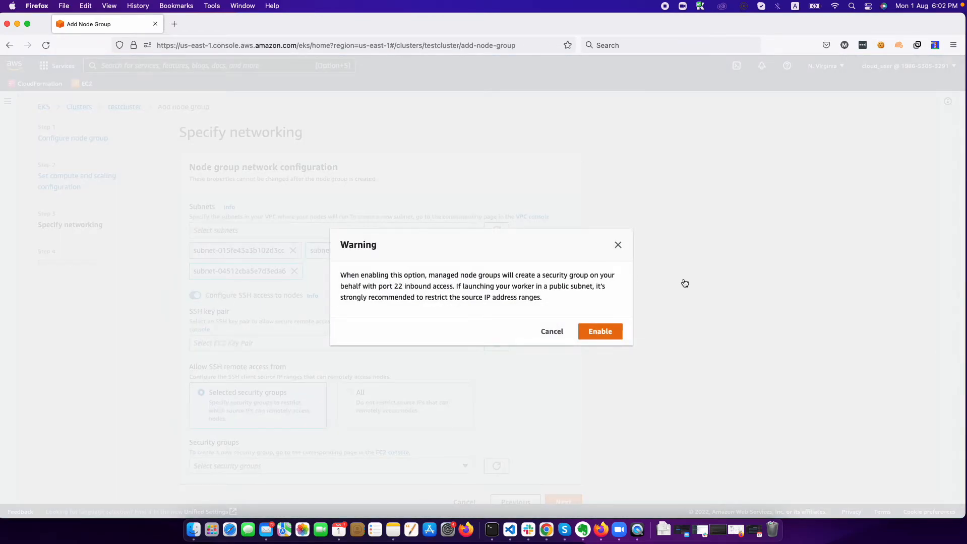
{"action": "left_click", "coordinate": [600, 331]}
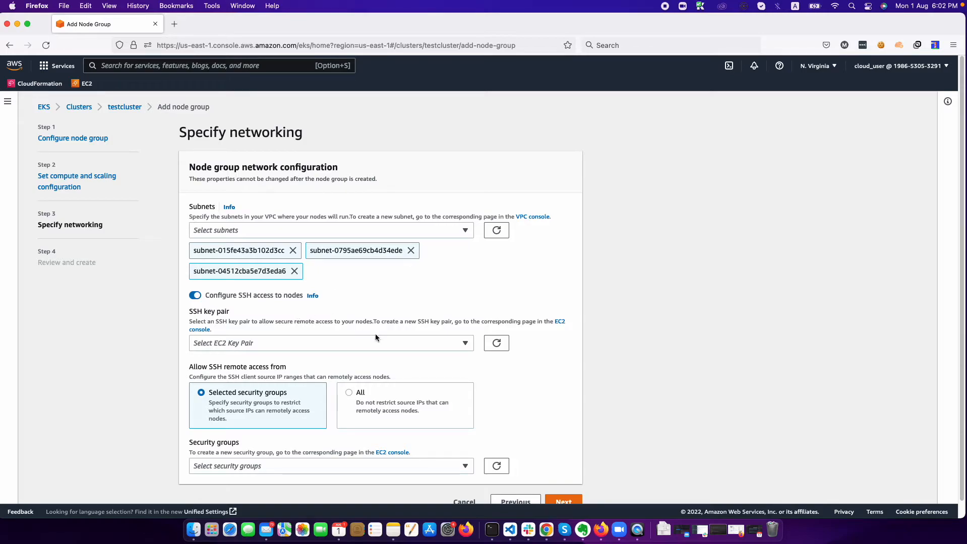
{"action": "left_click", "coordinate": [330, 343]}
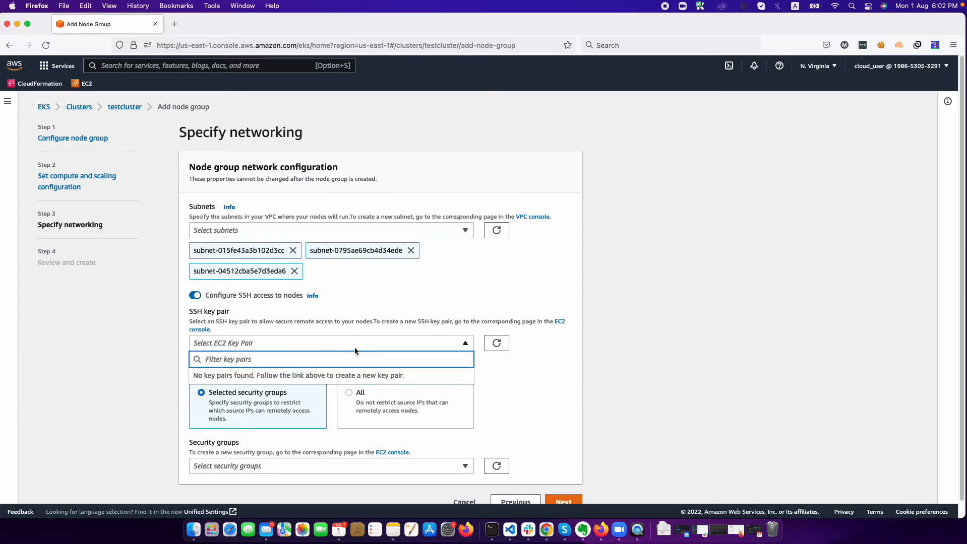
{"action": "left_click", "coordinate": [331, 343]}
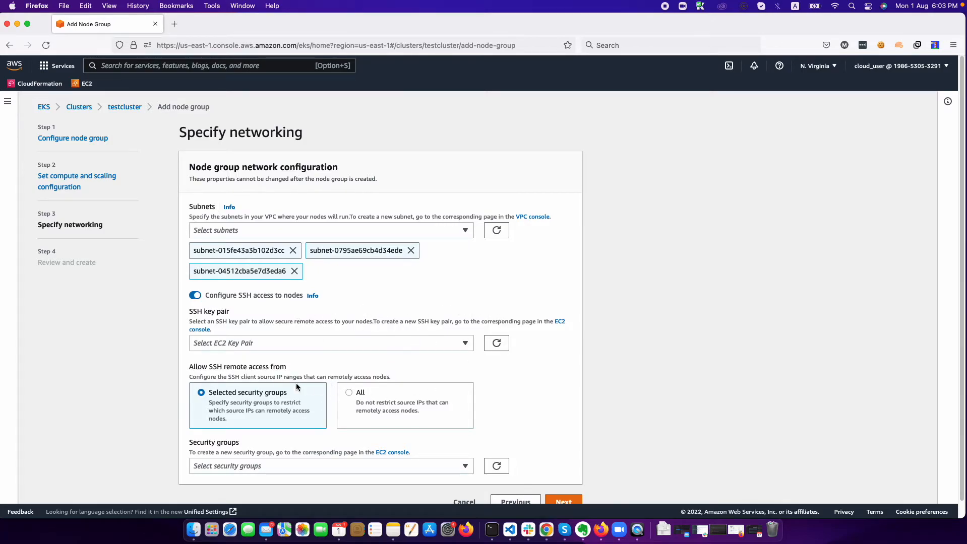
Toggle SSH access off and on again, confirming, and reopen the empty key pair list.
{"action": "left_click", "coordinate": [194, 295]}
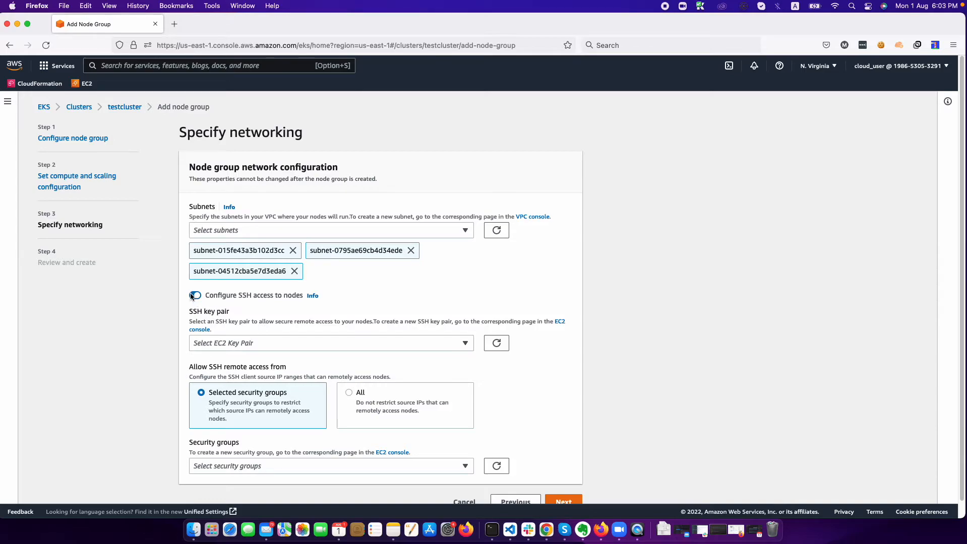
{"action": "left_click", "coordinate": [195, 296]}
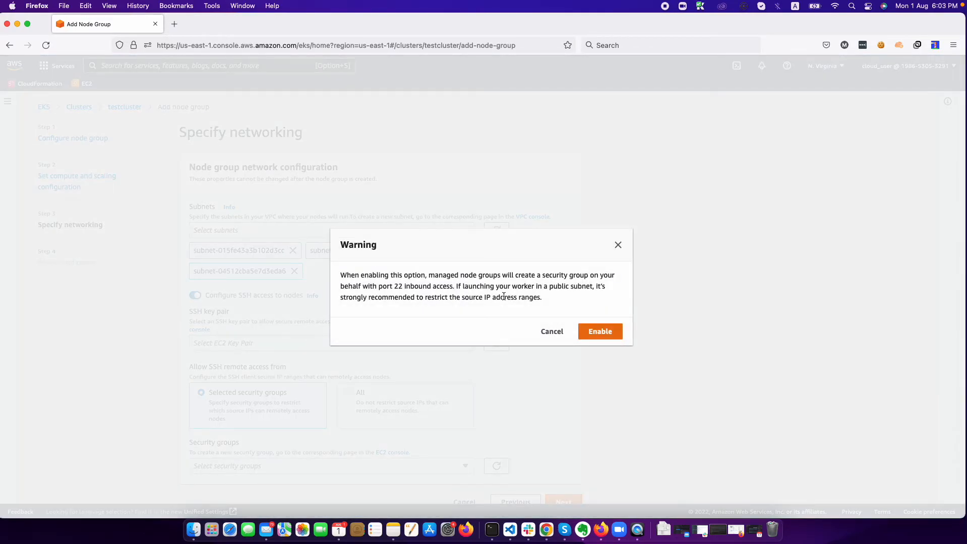
{"action": "left_click", "coordinate": [600, 331]}
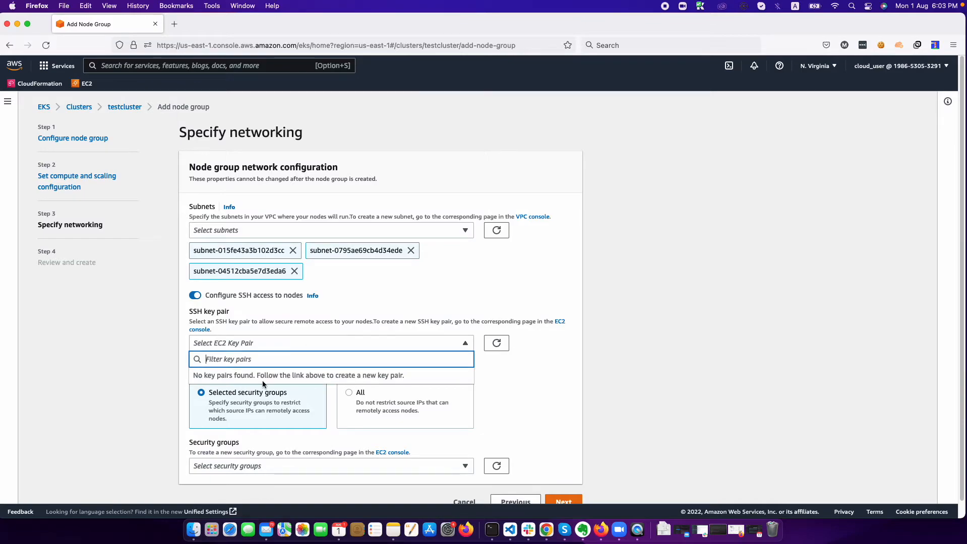
{"action": "mouse_move", "coordinate": [237, 391]}
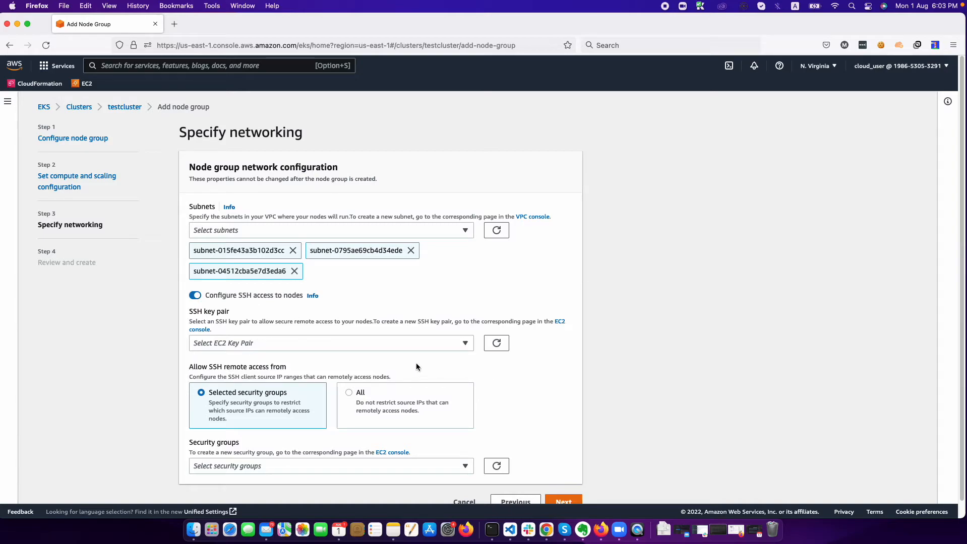
{"action": "left_click", "coordinate": [331, 343]}
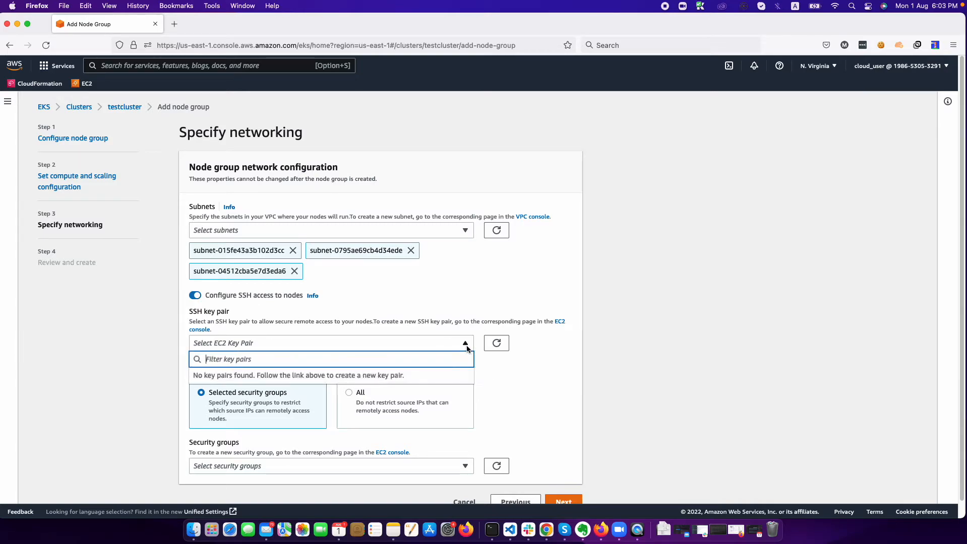
{"action": "mouse_move", "coordinate": [245, 331]}
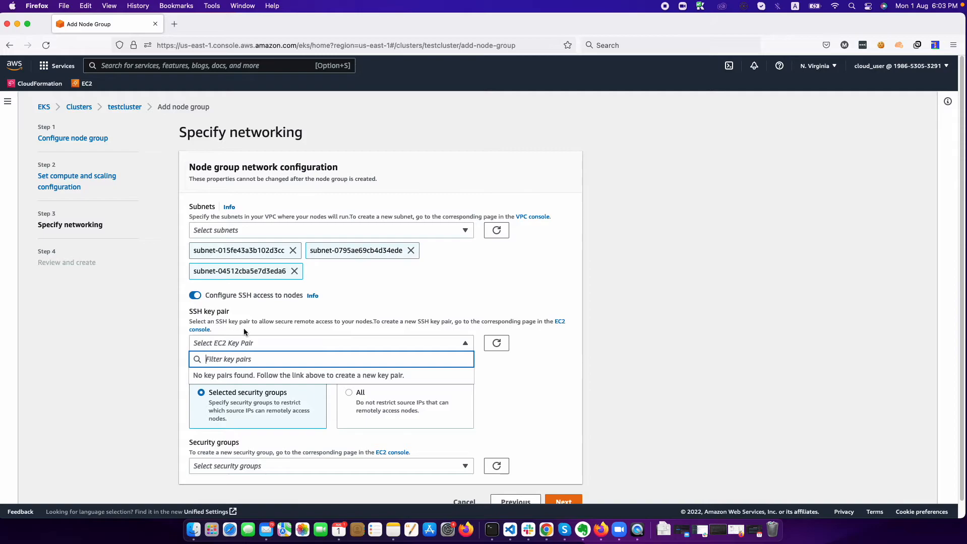
{"action": "mouse_move", "coordinate": [403, 247]}
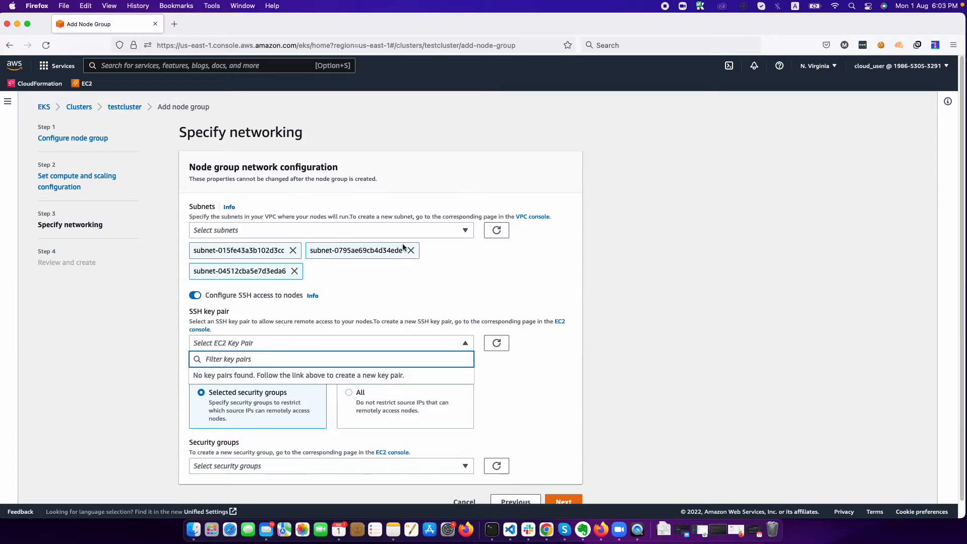
{"action": "mouse_move", "coordinate": [352, 380]}
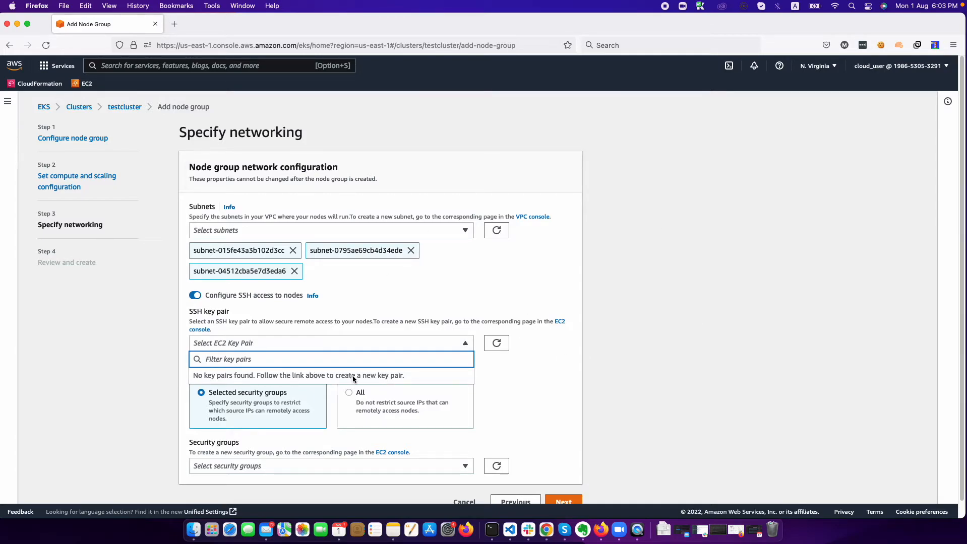
{"action": "mouse_move", "coordinate": [297, 367]}
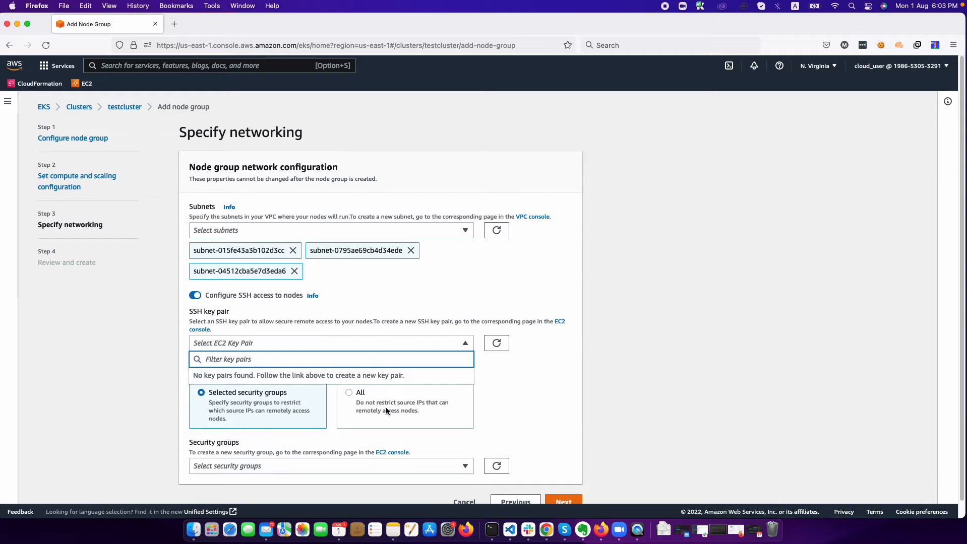
Disable SSH access to the nodes, review the settings and create node group dev-instanceng.
{"action": "left_click", "coordinate": [194, 296]}
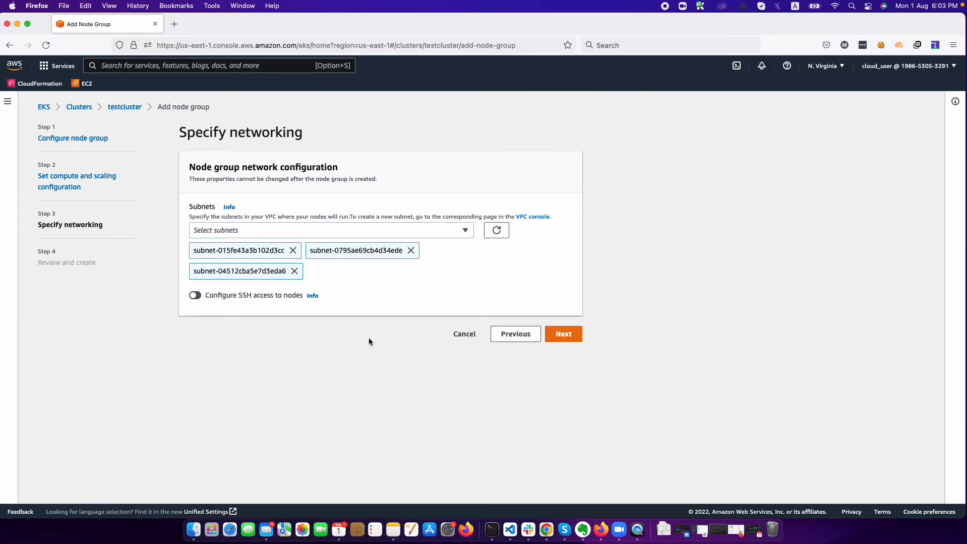
{"action": "left_click", "coordinate": [563, 334]}
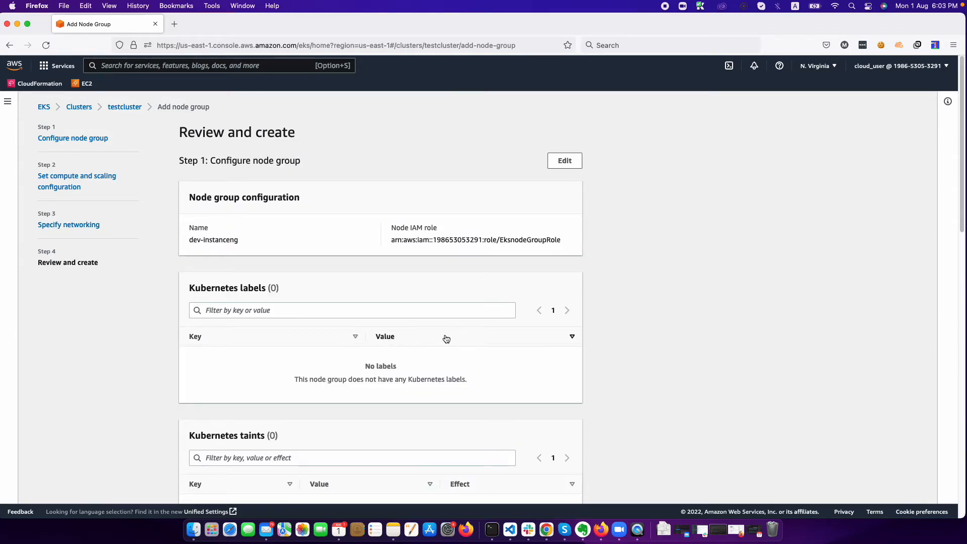
{"action": "scroll", "scroll_direction": "down", "scroll_amount": 3}
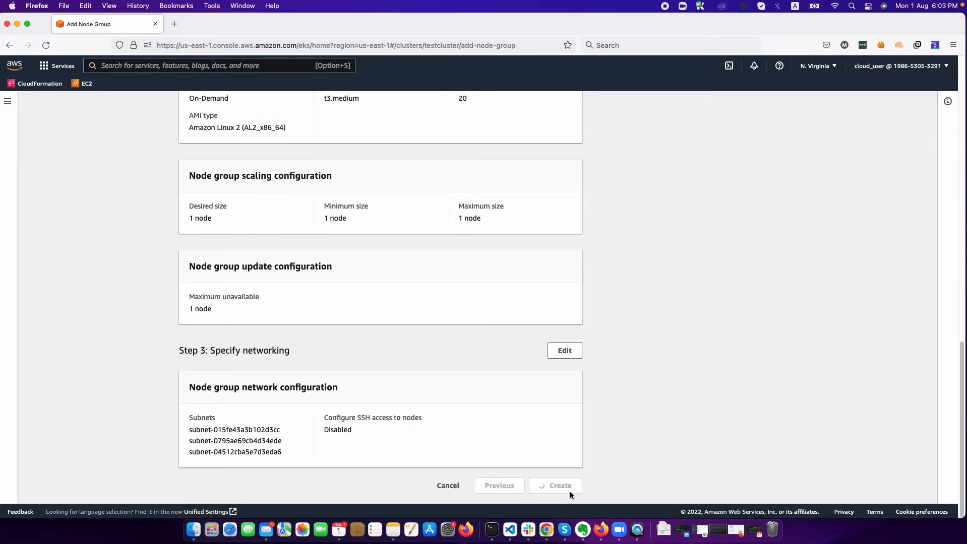
{"action": "left_click", "coordinate": [560, 486]}
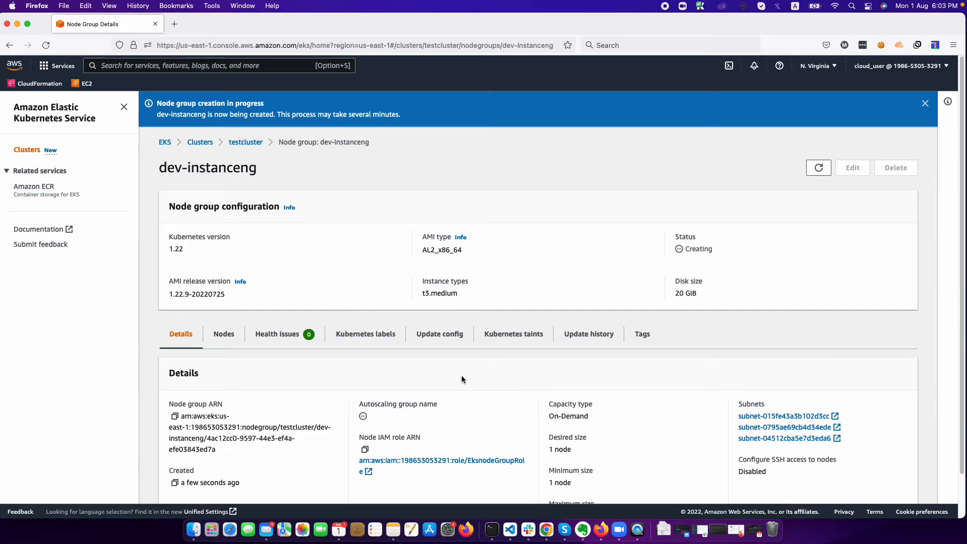
{"action": "mouse_move", "coordinate": [515, 356]}
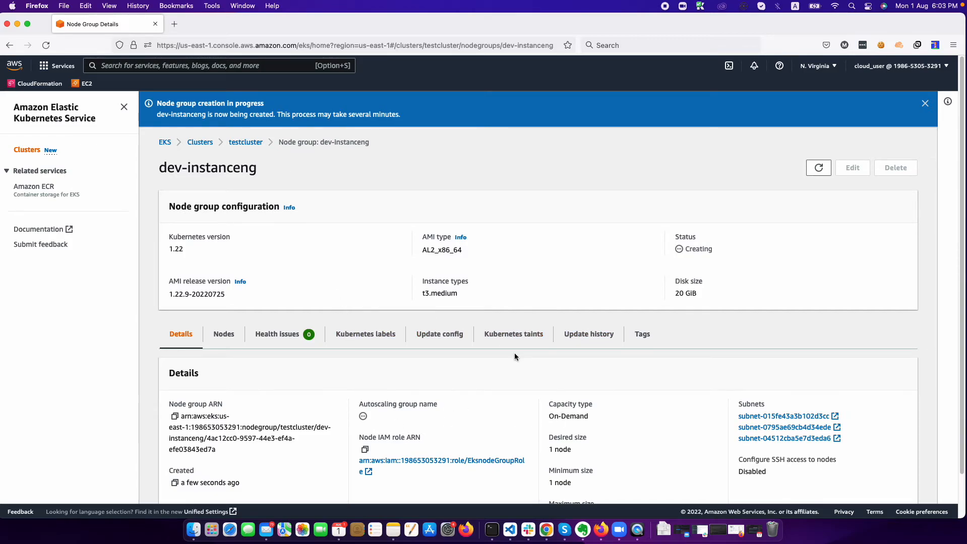
{"action": "mouse_move", "coordinate": [234, 144]}
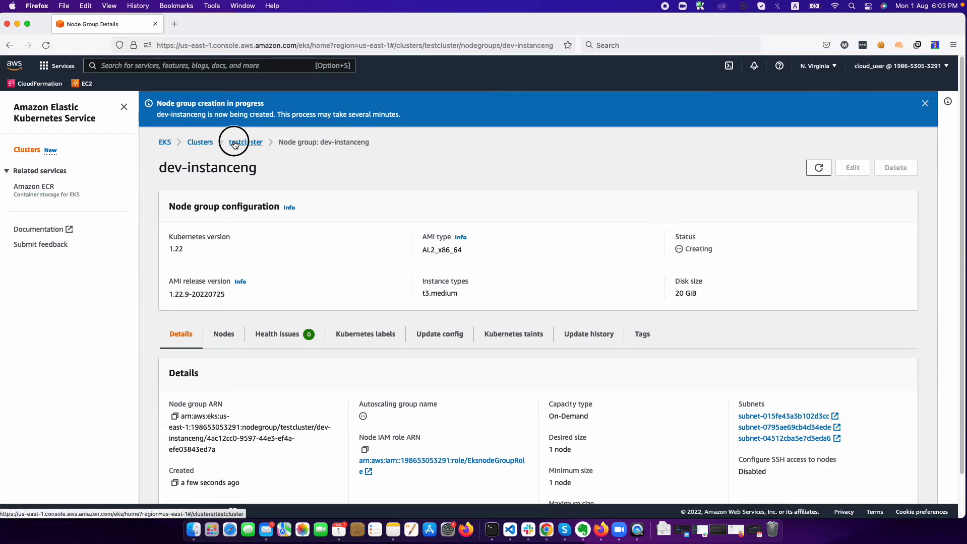
Return to testcluster's compute view showing node group dev-instanceng still Creating.
{"action": "left_click", "coordinate": [235, 142]}
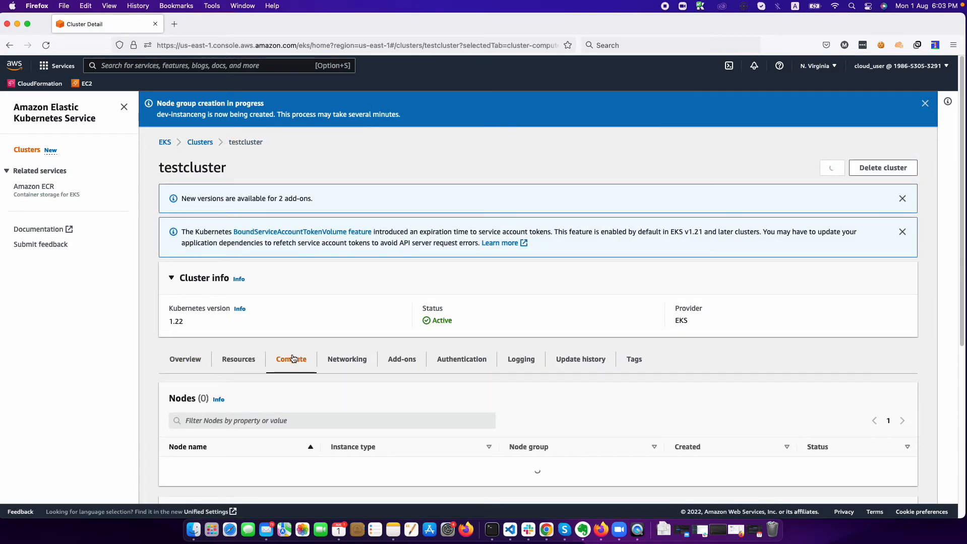
{"action": "scroll", "scroll_direction": "down", "scroll_amount": 3}
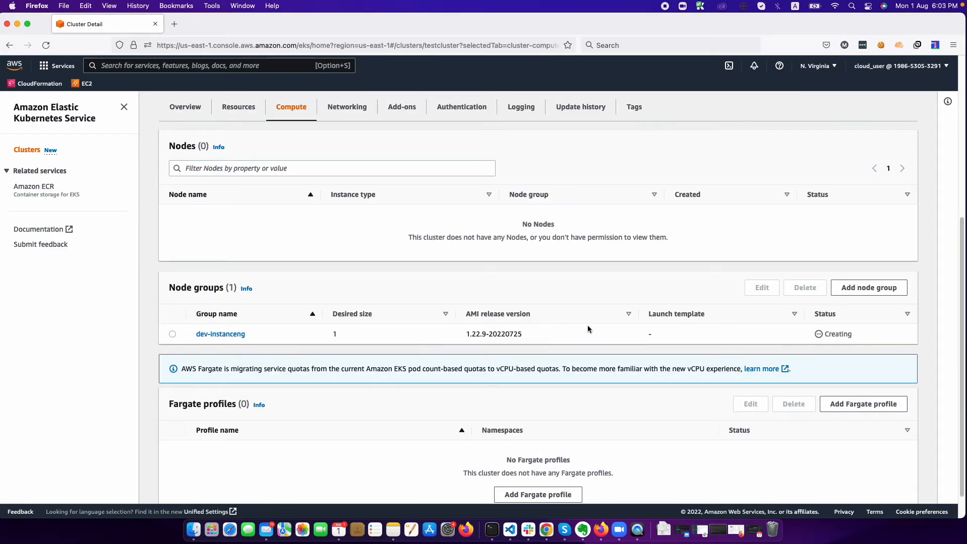
{"action": "mouse_move", "coordinate": [711, 339]}
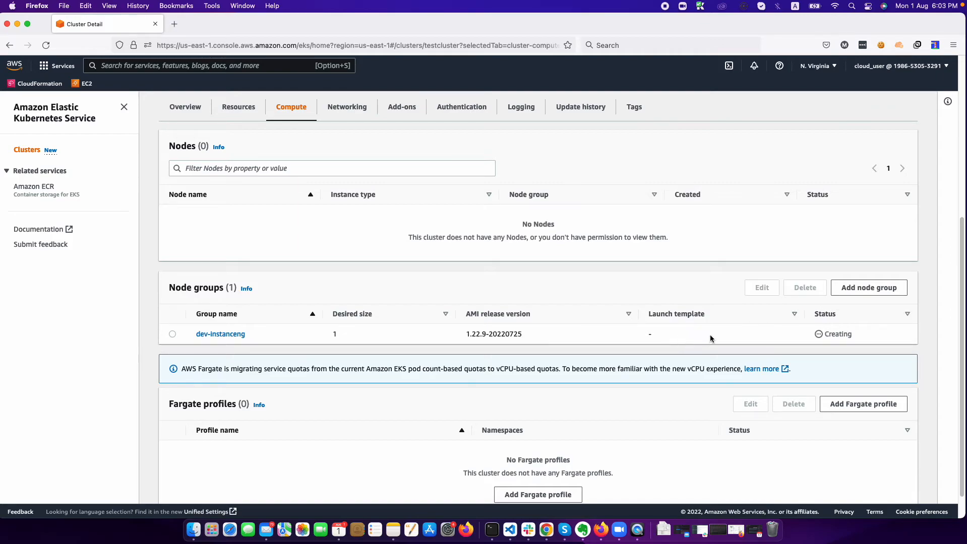
{"action": "mouse_move", "coordinate": [328, 339]}
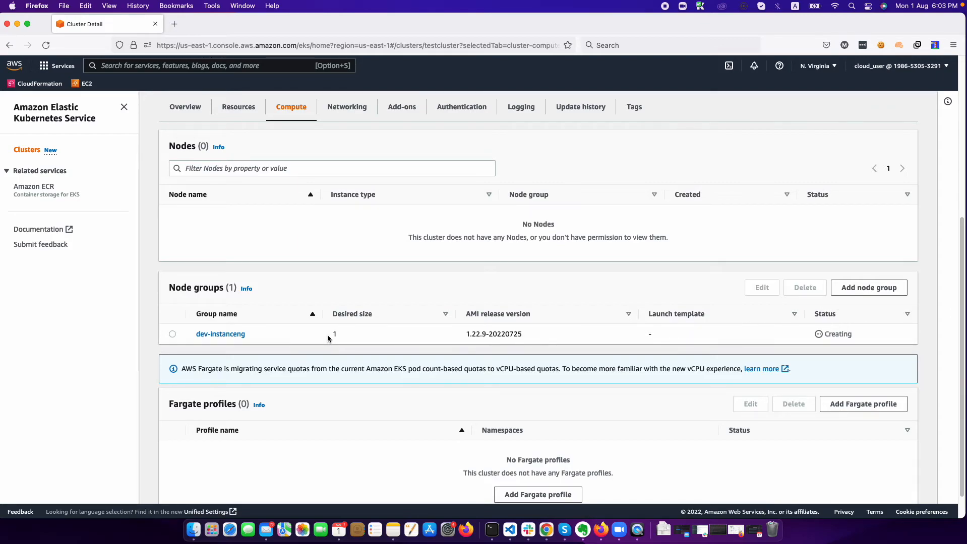
{"action": "mouse_move", "coordinate": [271, 248]}
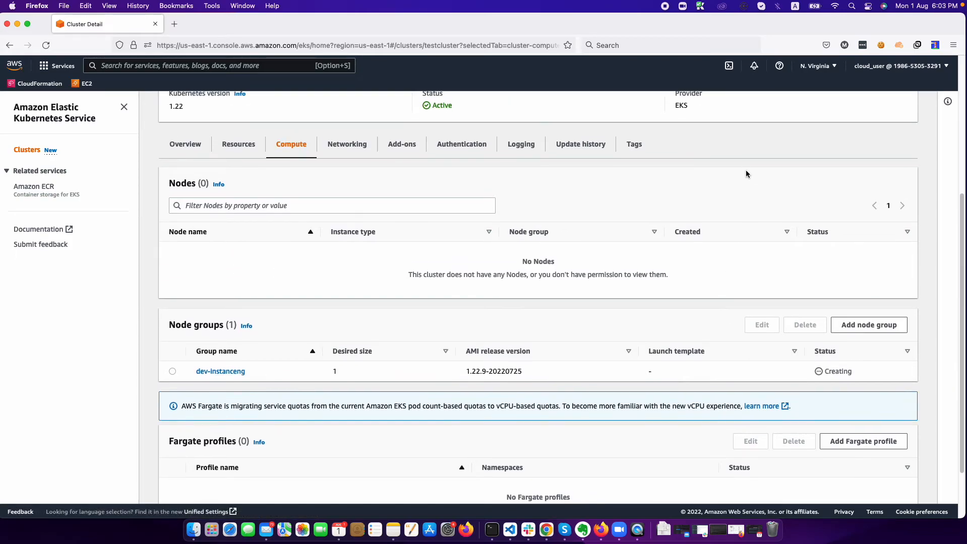
{"action": "scroll", "scroll_direction": "down", "scroll_amount": 3}
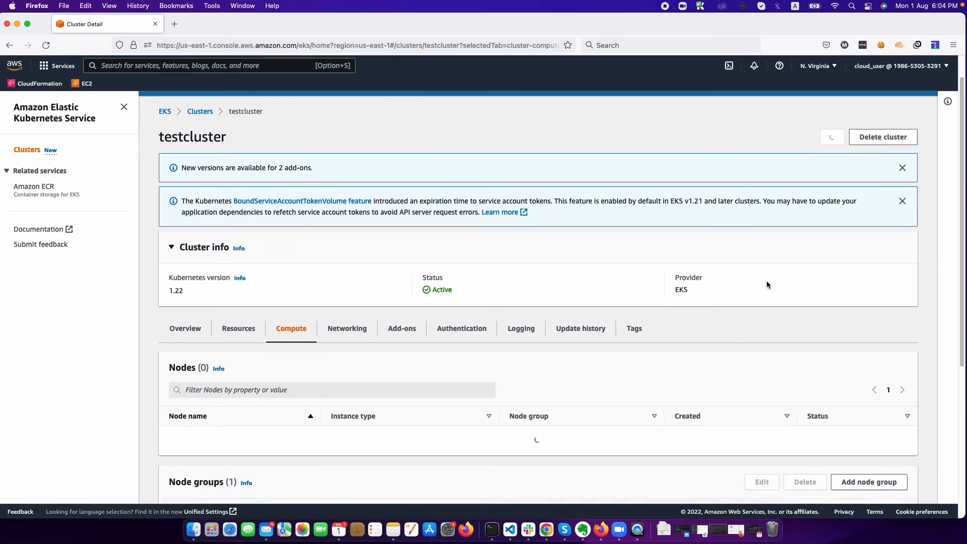
{"action": "scroll", "scroll_direction": "down", "scroll_amount": 3}
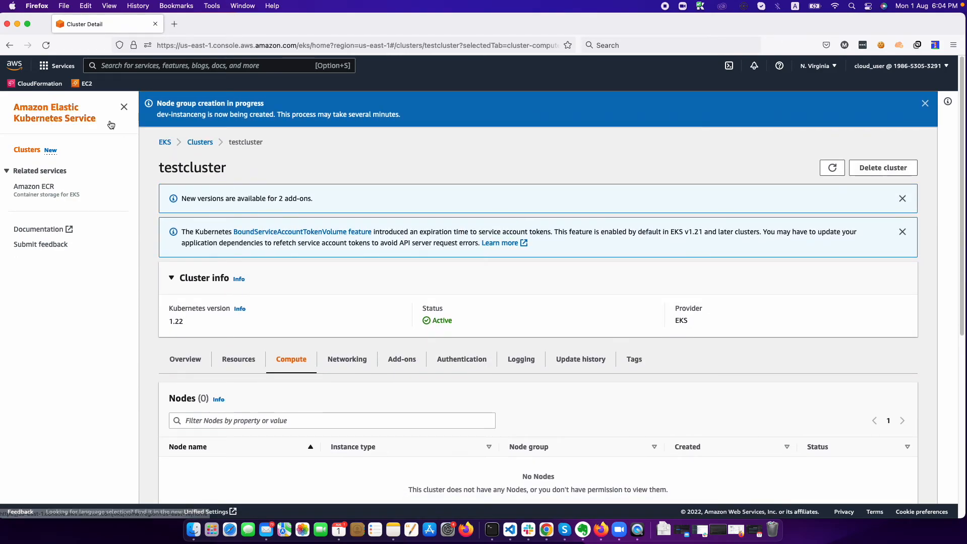
List all EC2 instances without the running-state filter and show the t3.medium instance's details.
{"action": "left_click", "coordinate": [86, 84]}
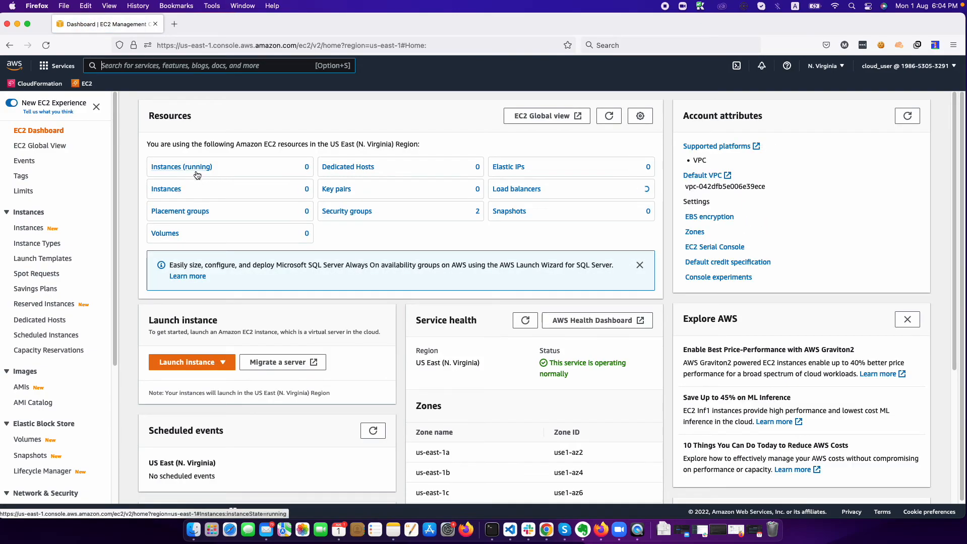
{"action": "left_click", "coordinate": [181, 166]}
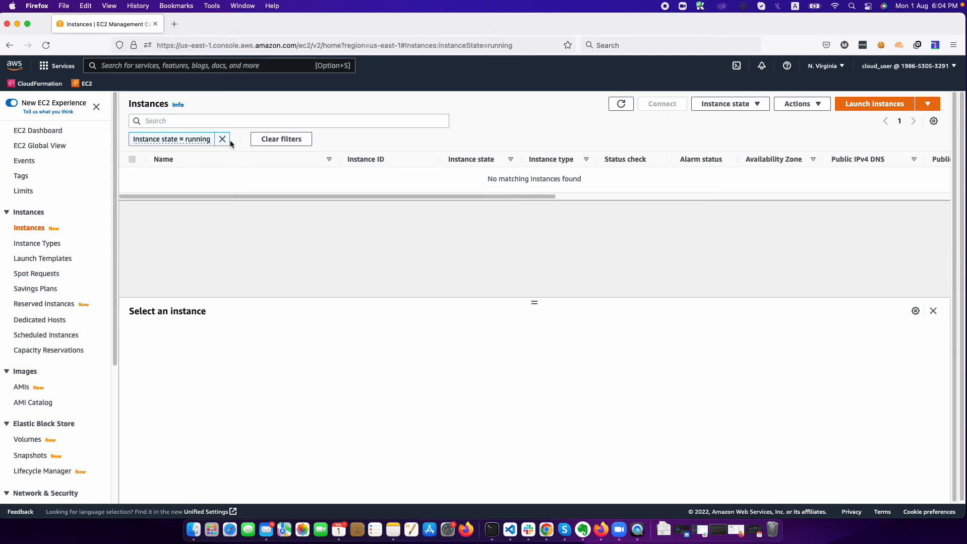
{"action": "left_click", "coordinate": [222, 139]}
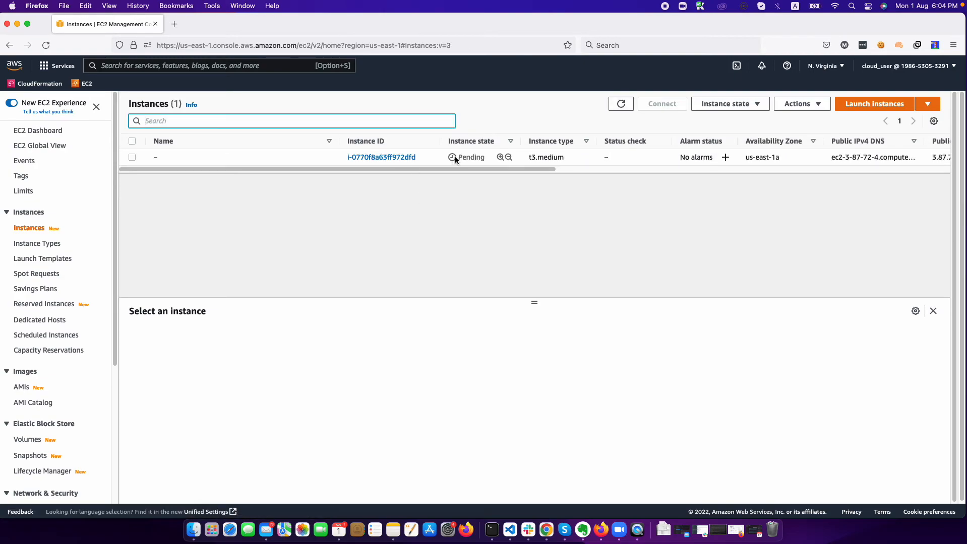
{"action": "left_click", "coordinate": [132, 157]}
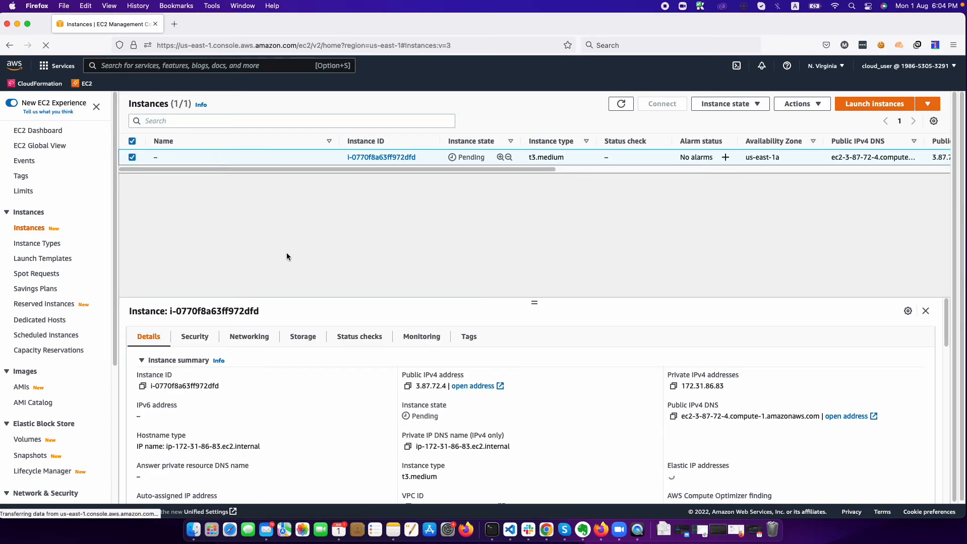
Check the instance's eks:nodegroup tag dev-instanceng and refresh until its state shows Running.
{"action": "left_click", "coordinate": [468, 336]}
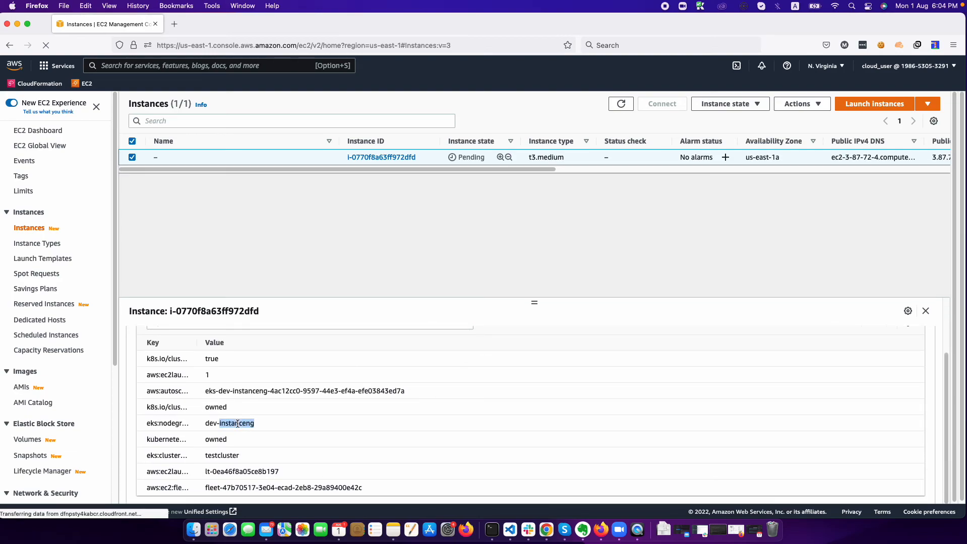
{"action": "double_click", "coordinate": [230, 424]}
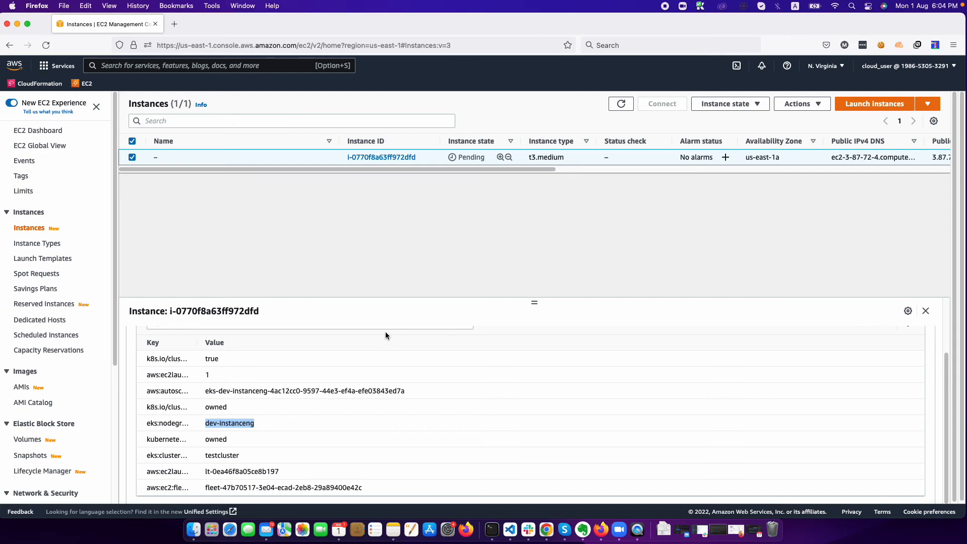
{"action": "left_click", "coordinate": [621, 104]}
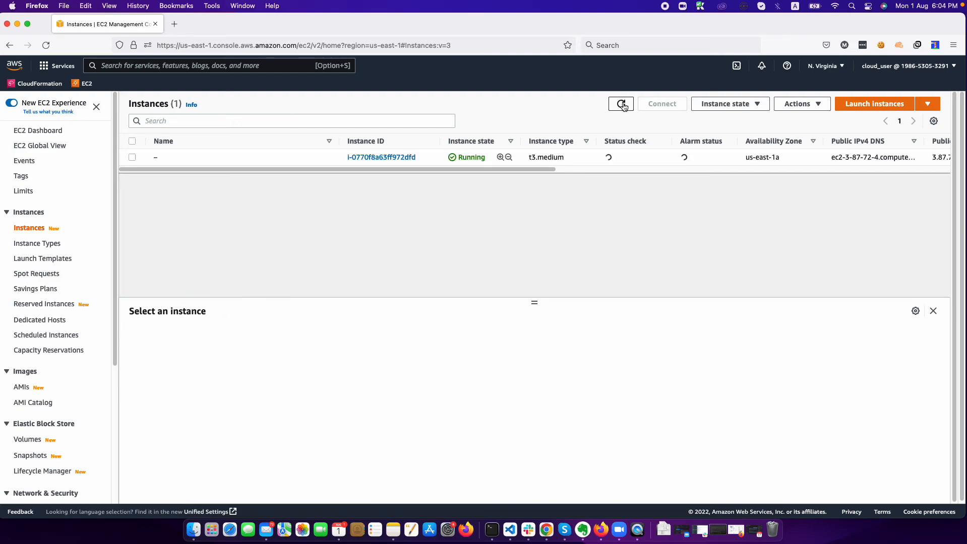
{"action": "left_click", "coordinate": [621, 104]}
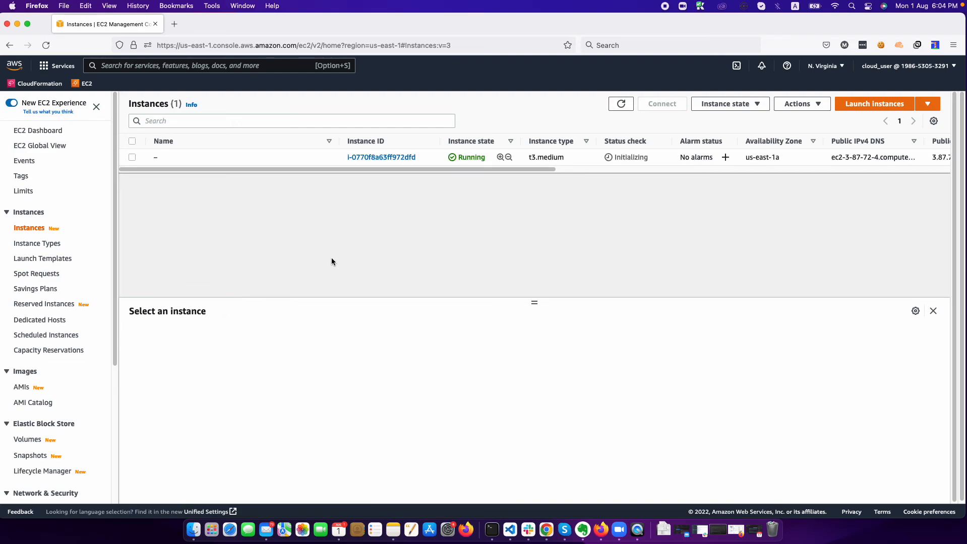
{"action": "double_click", "coordinate": [157, 311]}
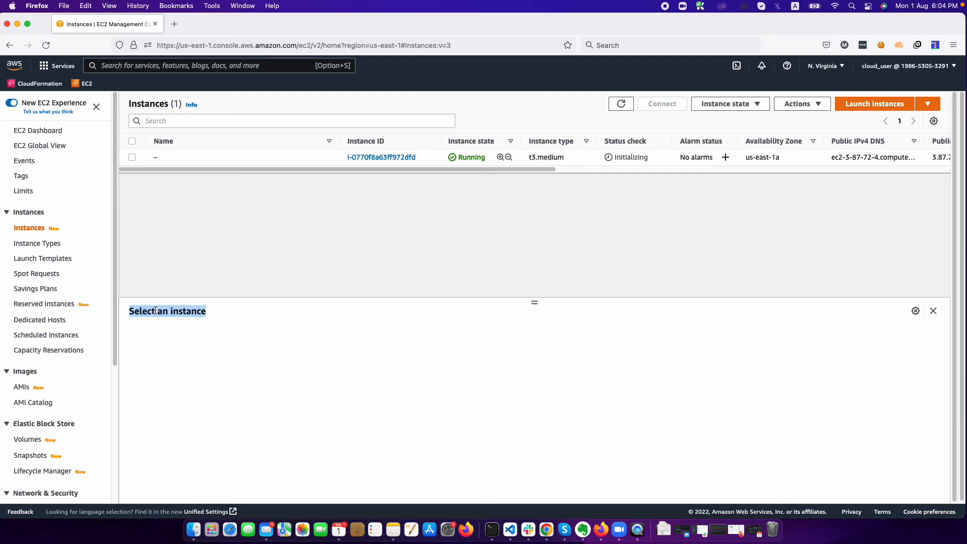
{"action": "mouse_move", "coordinate": [480, 296]}
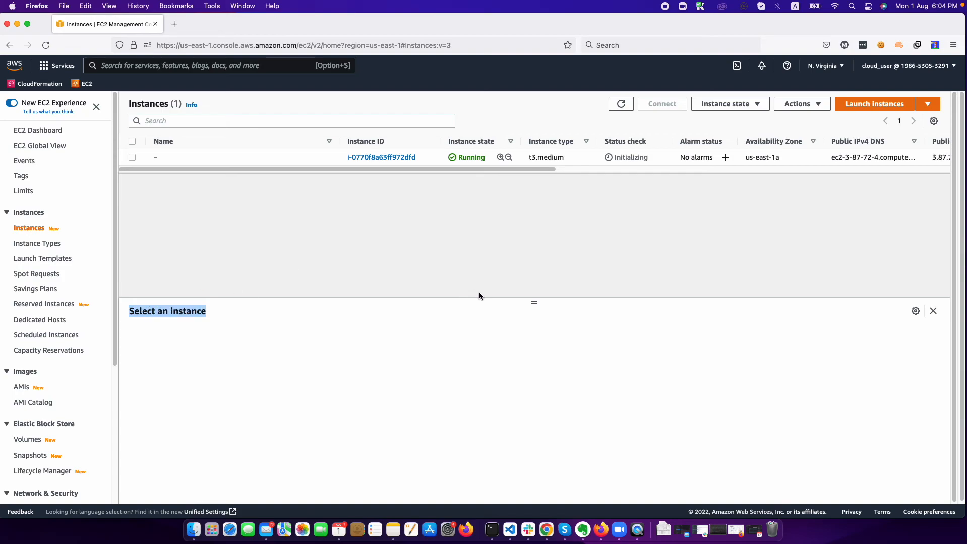
Enlarge the lower instance details pane to see more of the instance's information.
{"action": "left_click_drag", "start_coordinate": [534, 303], "coordinate": [536, 257]}
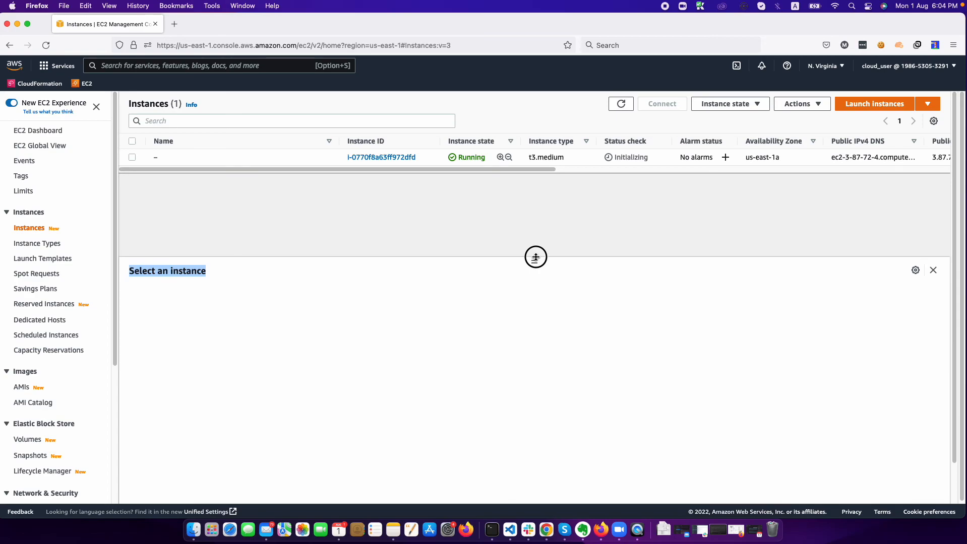
{"action": "left_click_drag", "start_coordinate": [536, 257], "coordinate": [534, 221]}
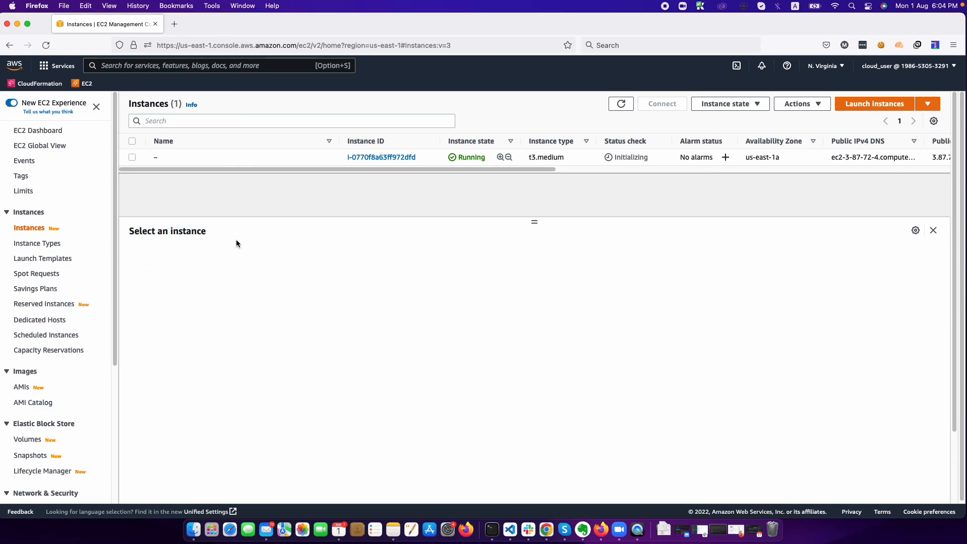
{"action": "mouse_move", "coordinate": [163, 230]}
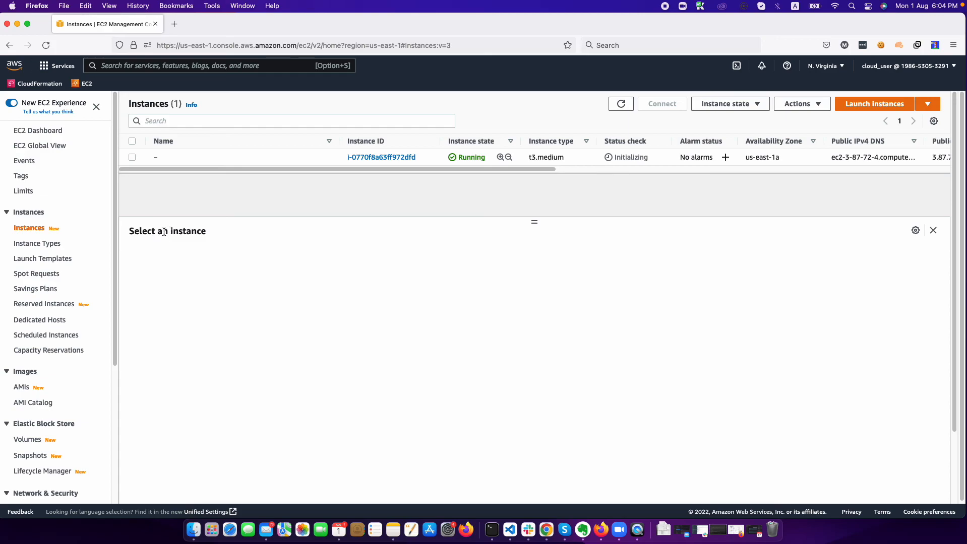
{"action": "mouse_move", "coordinate": [300, 179]}
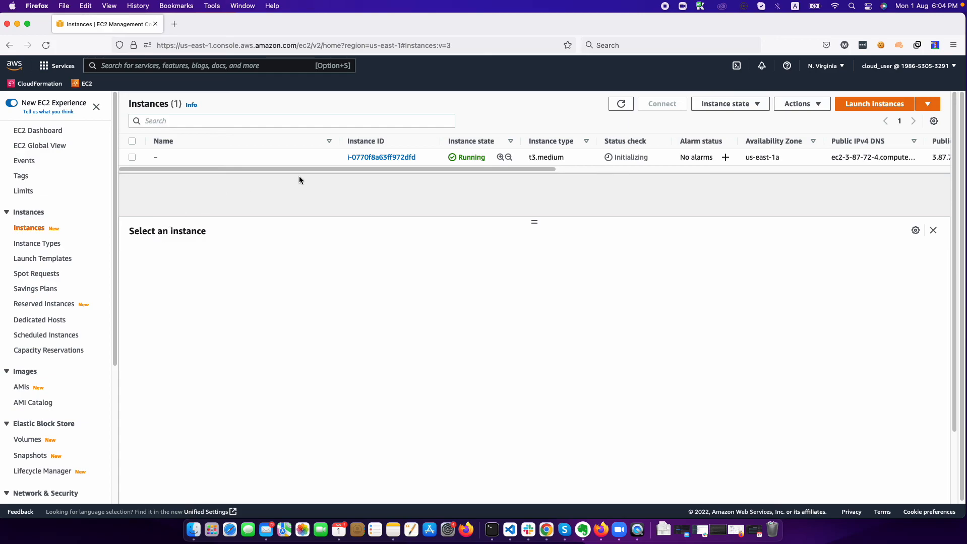